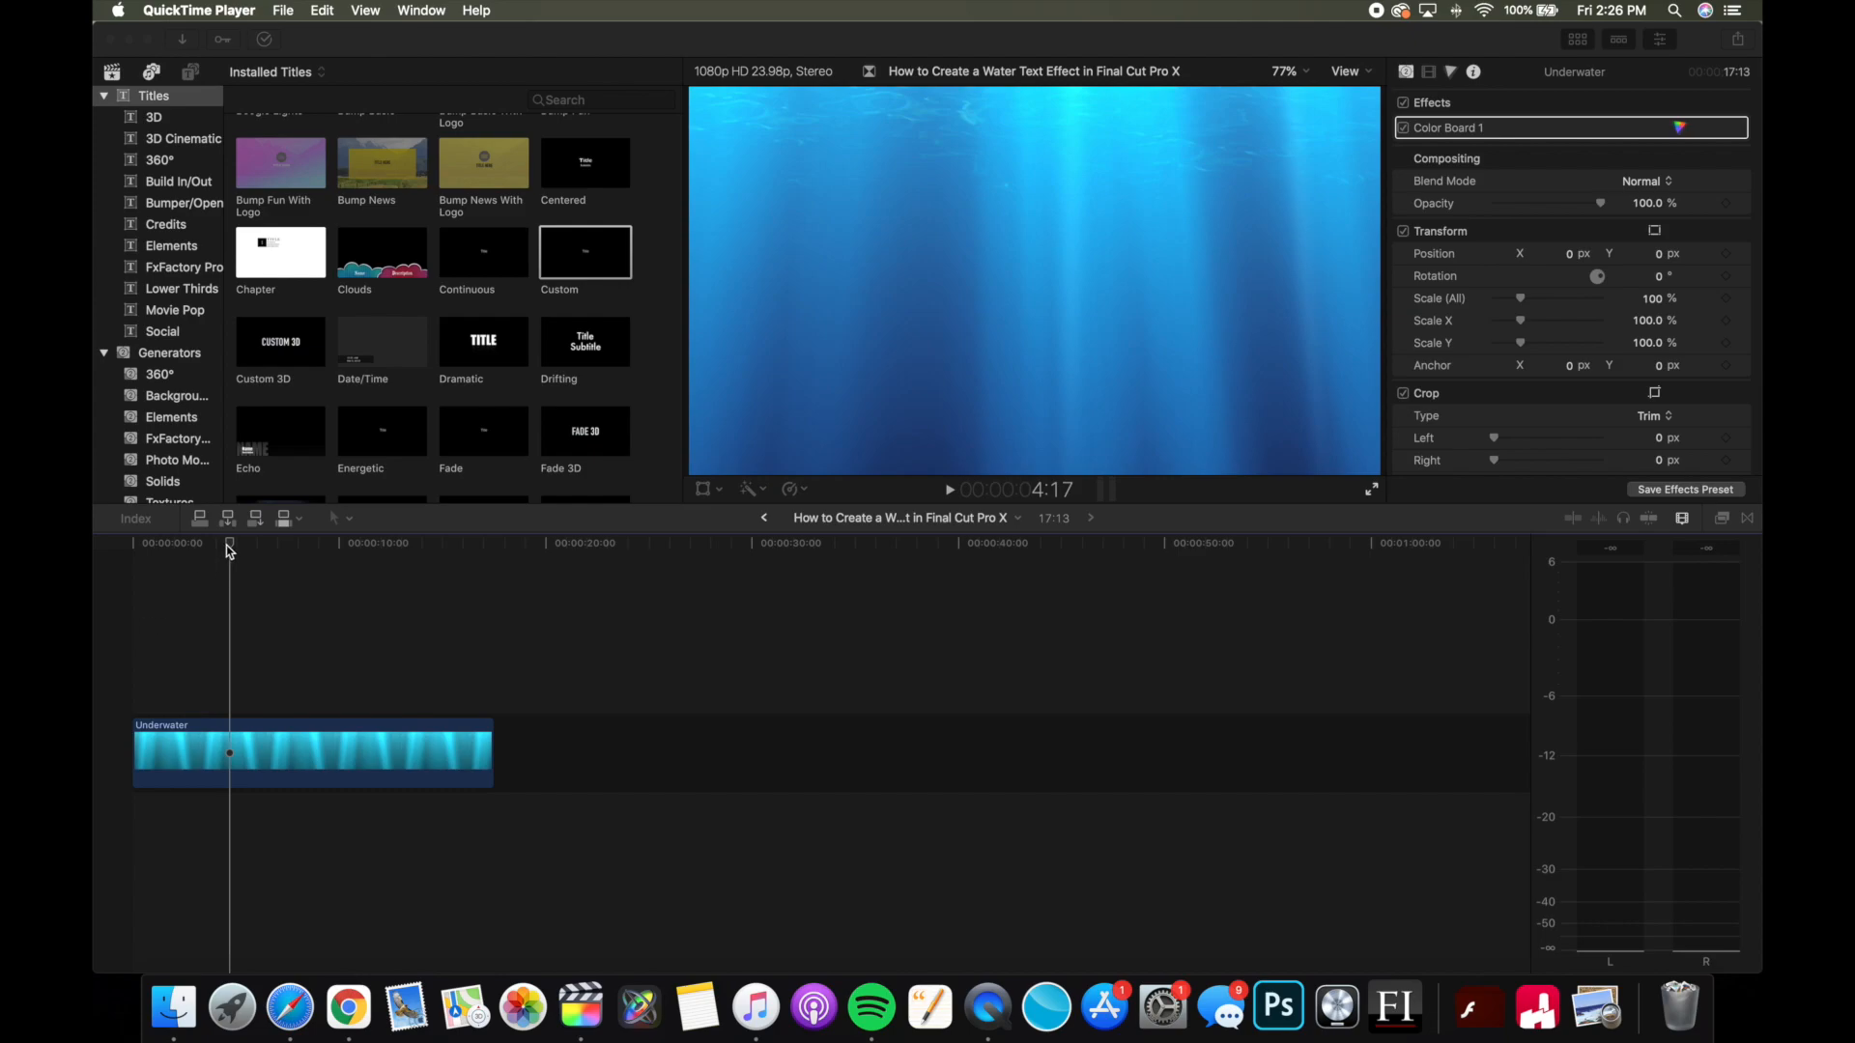
- Connect a Custom title above the Underwater clip at the timeline start
left_click(280, 744)
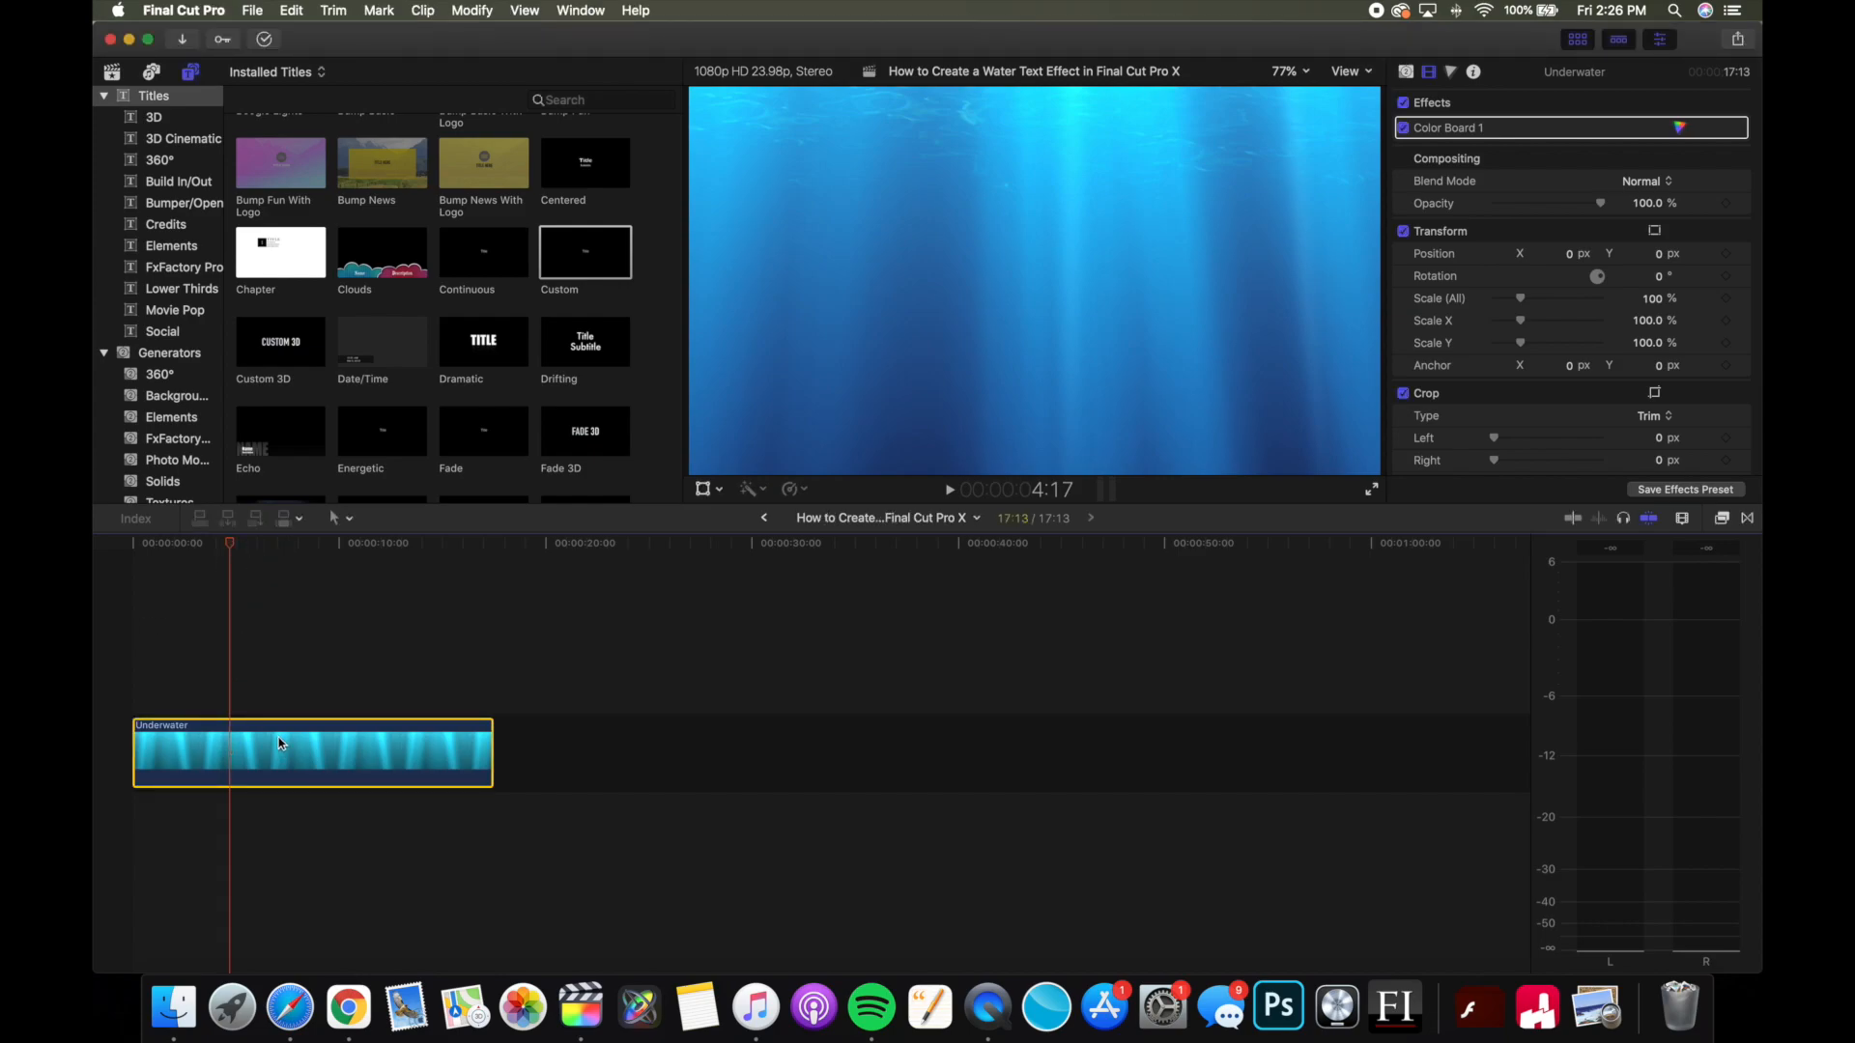
left_click(255, 545)
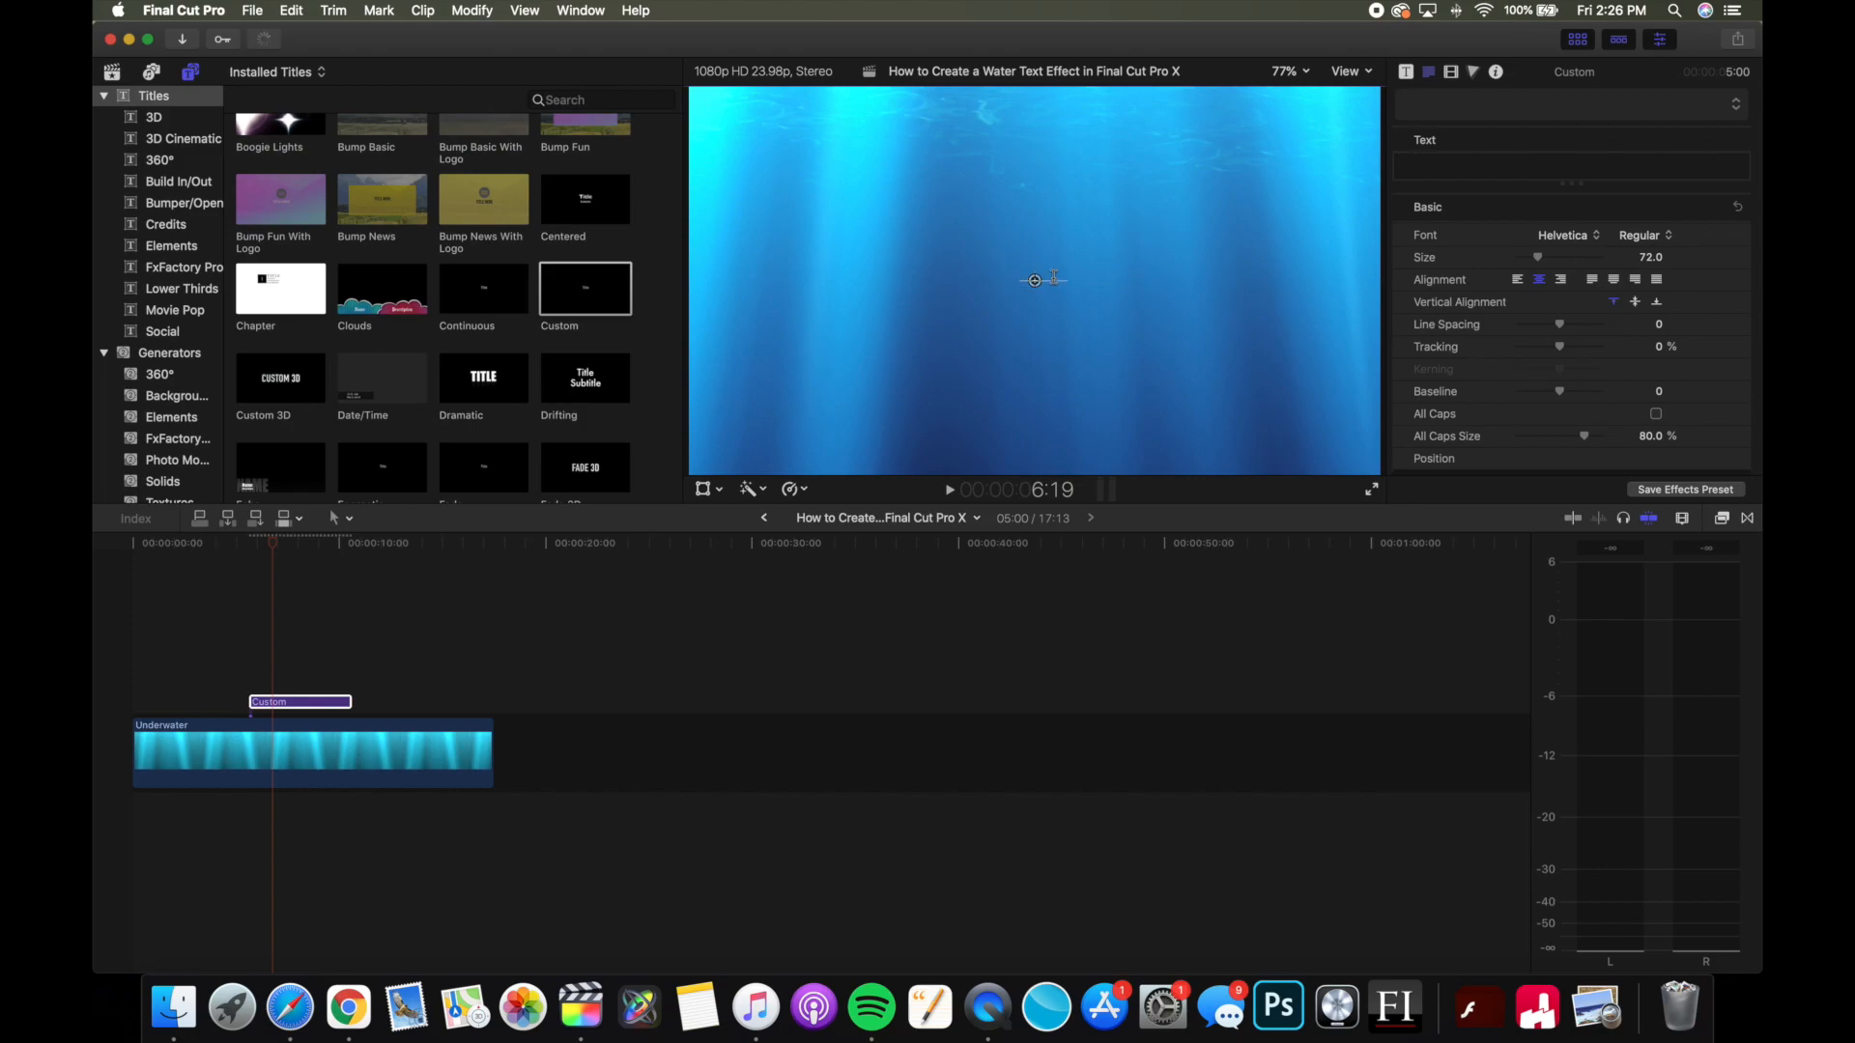
- Make the title read EXAMPLE in Helvetica Bold Oblique at size 110
type("Example")
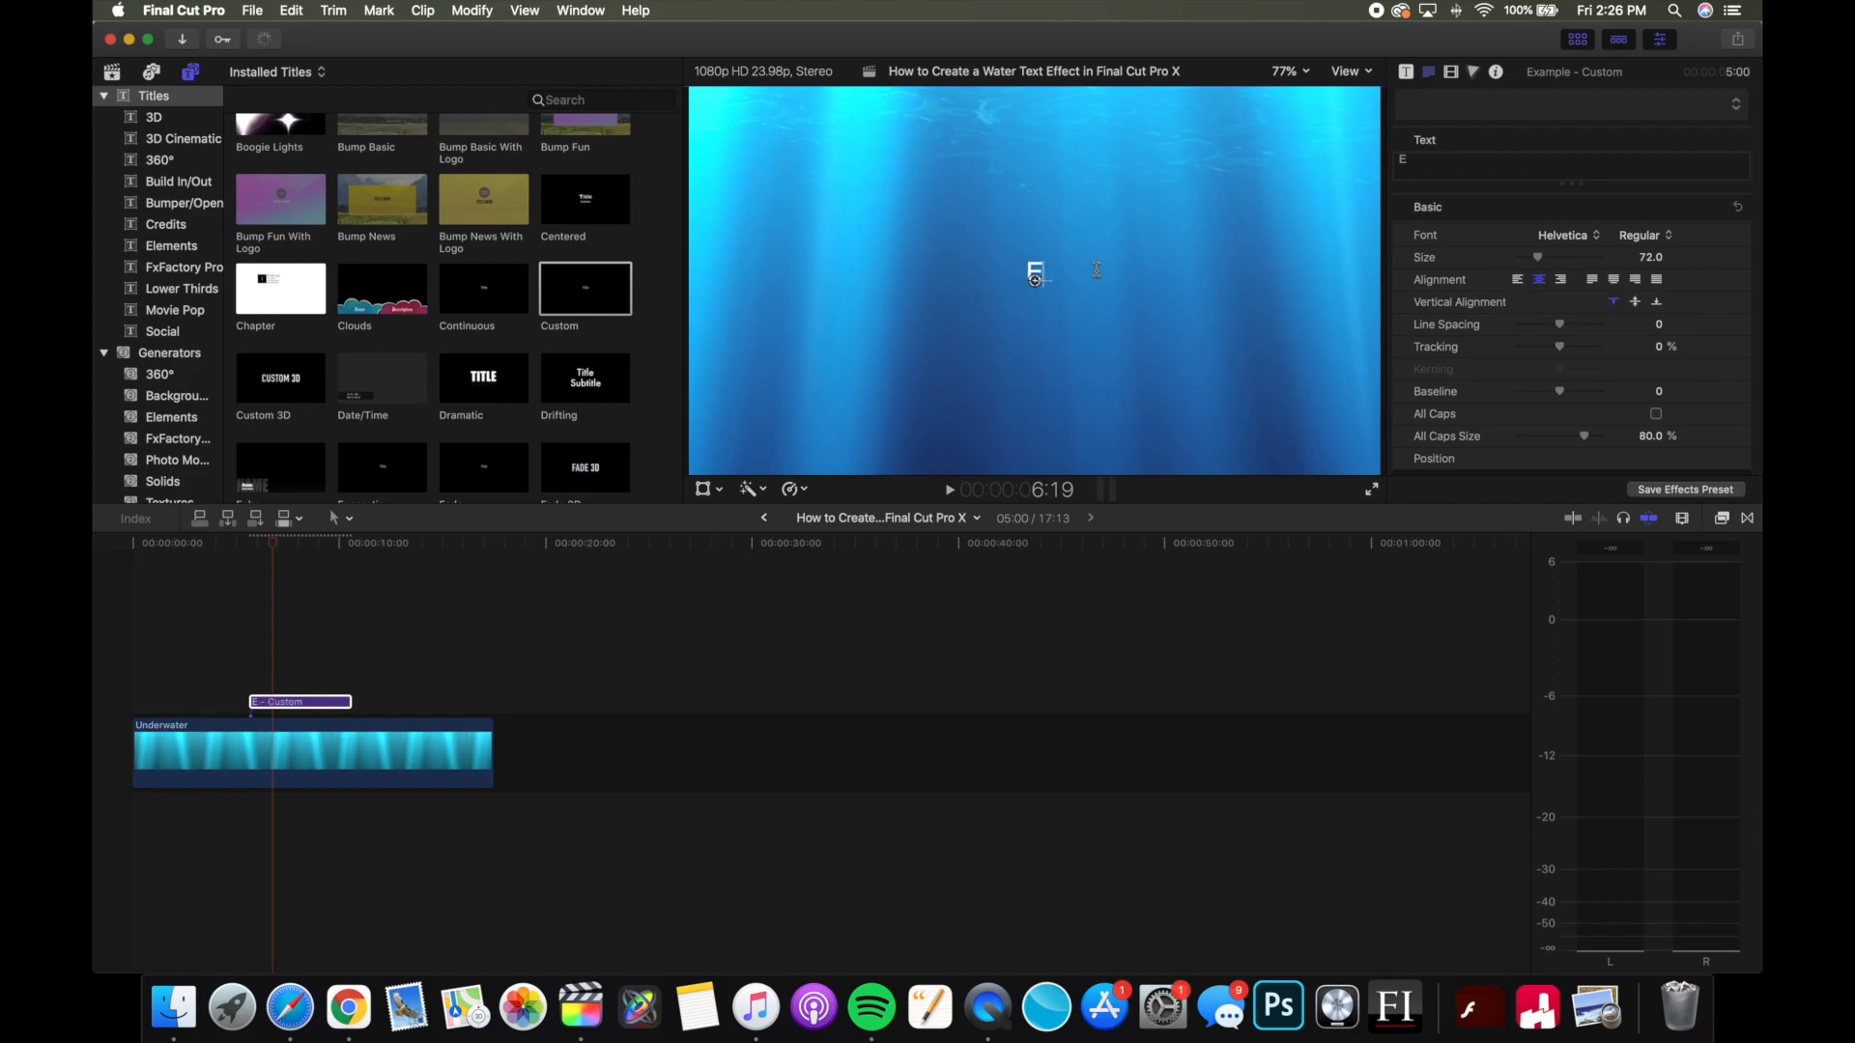
type("XAMPLE")
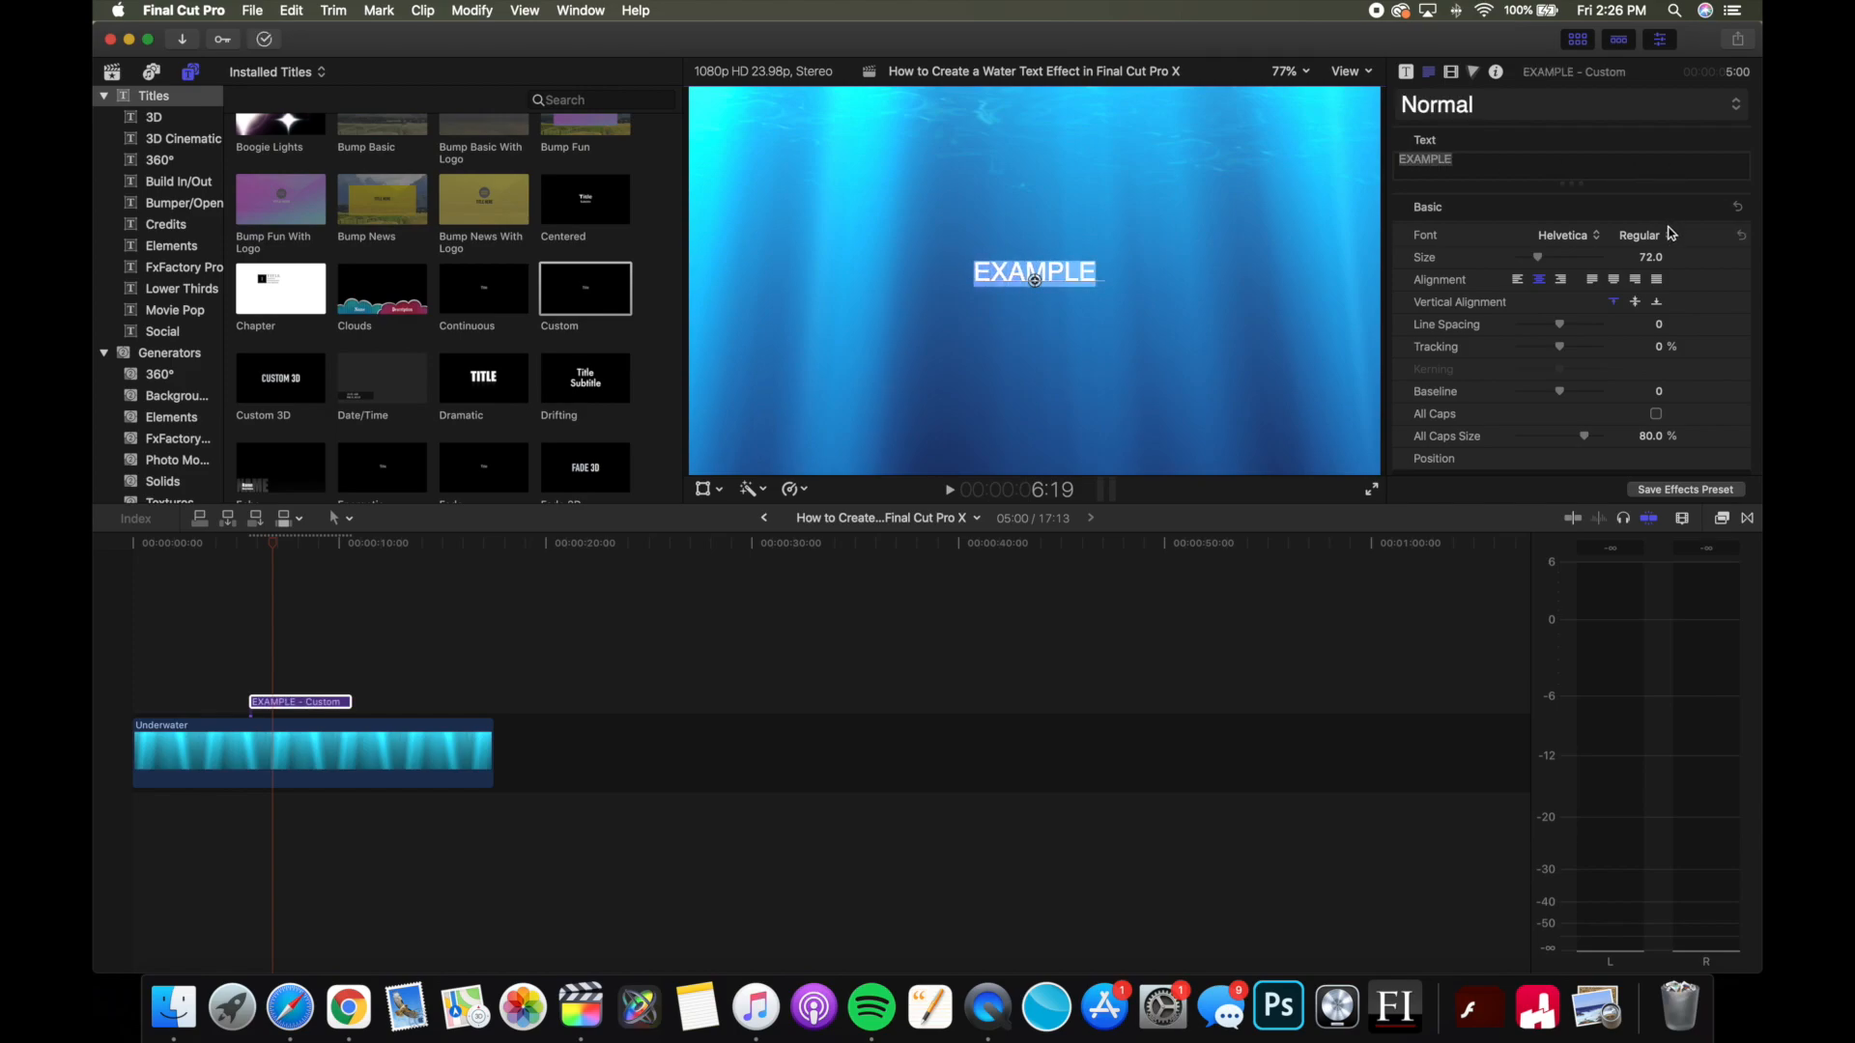
left_click(1639, 233)
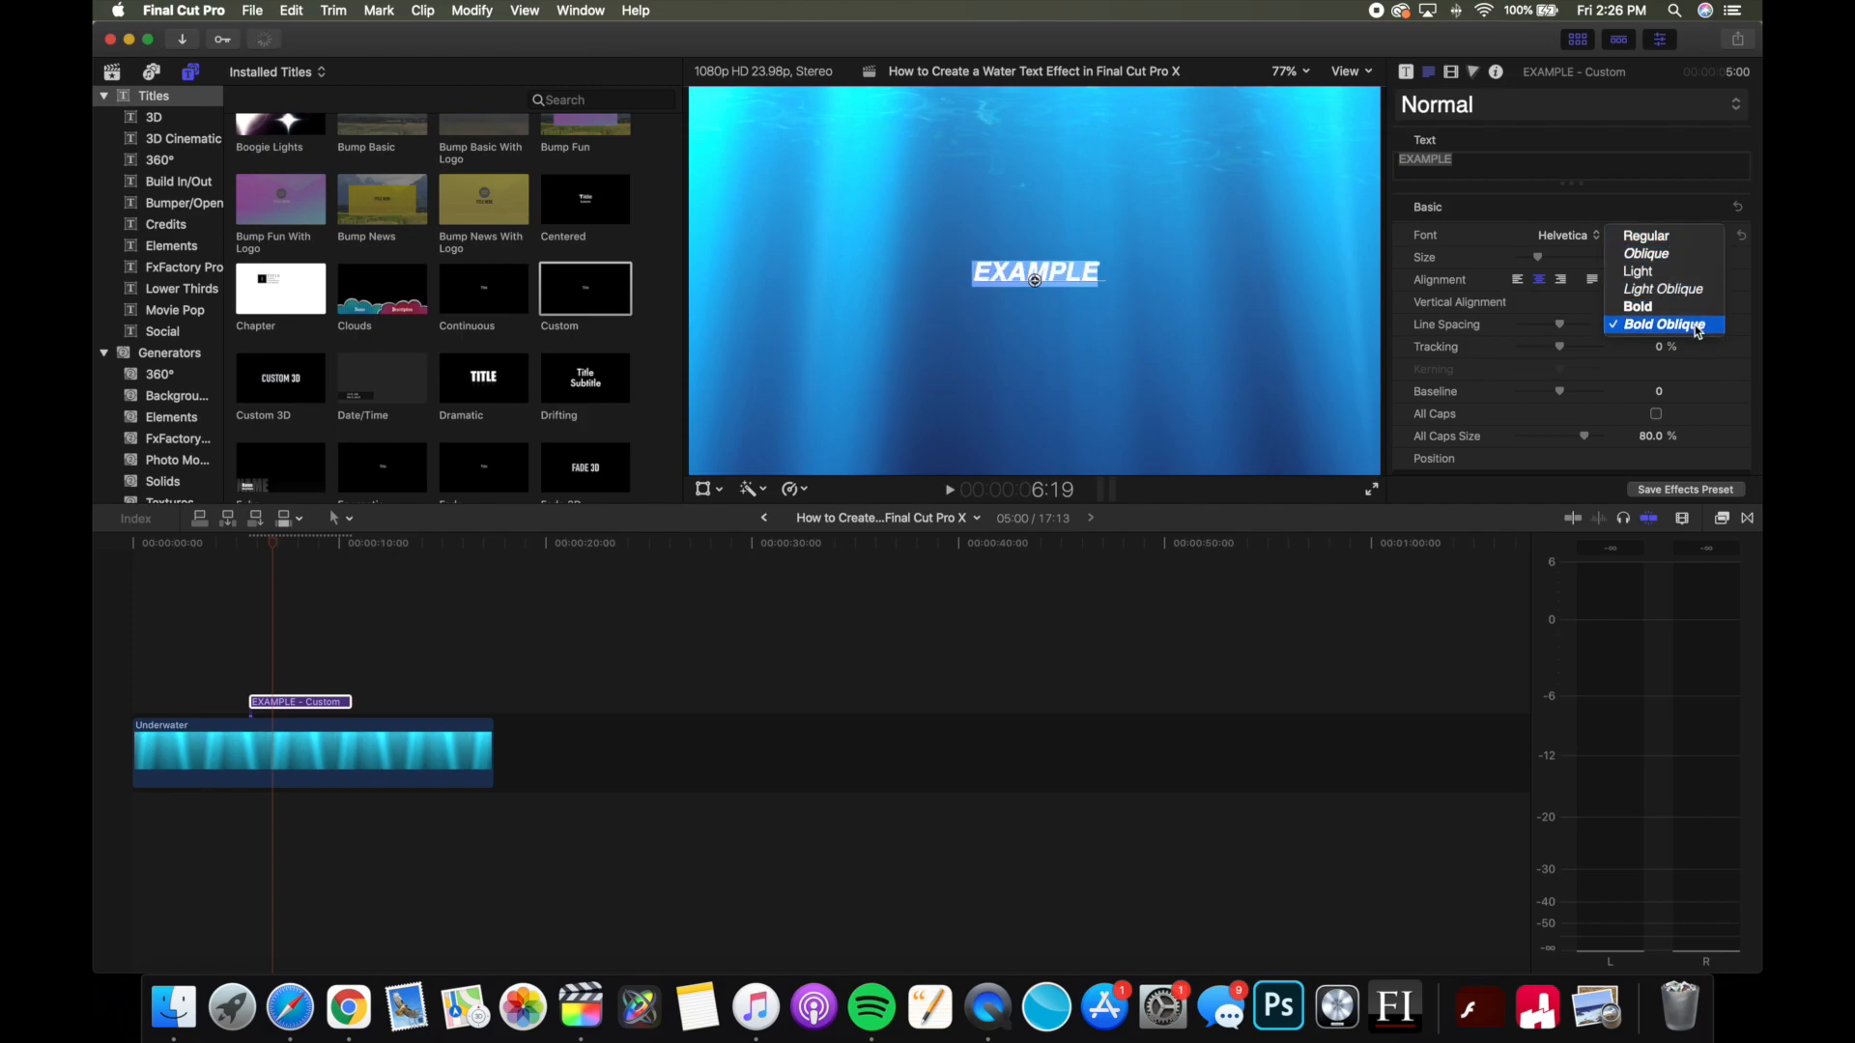
left_click(1663, 325)
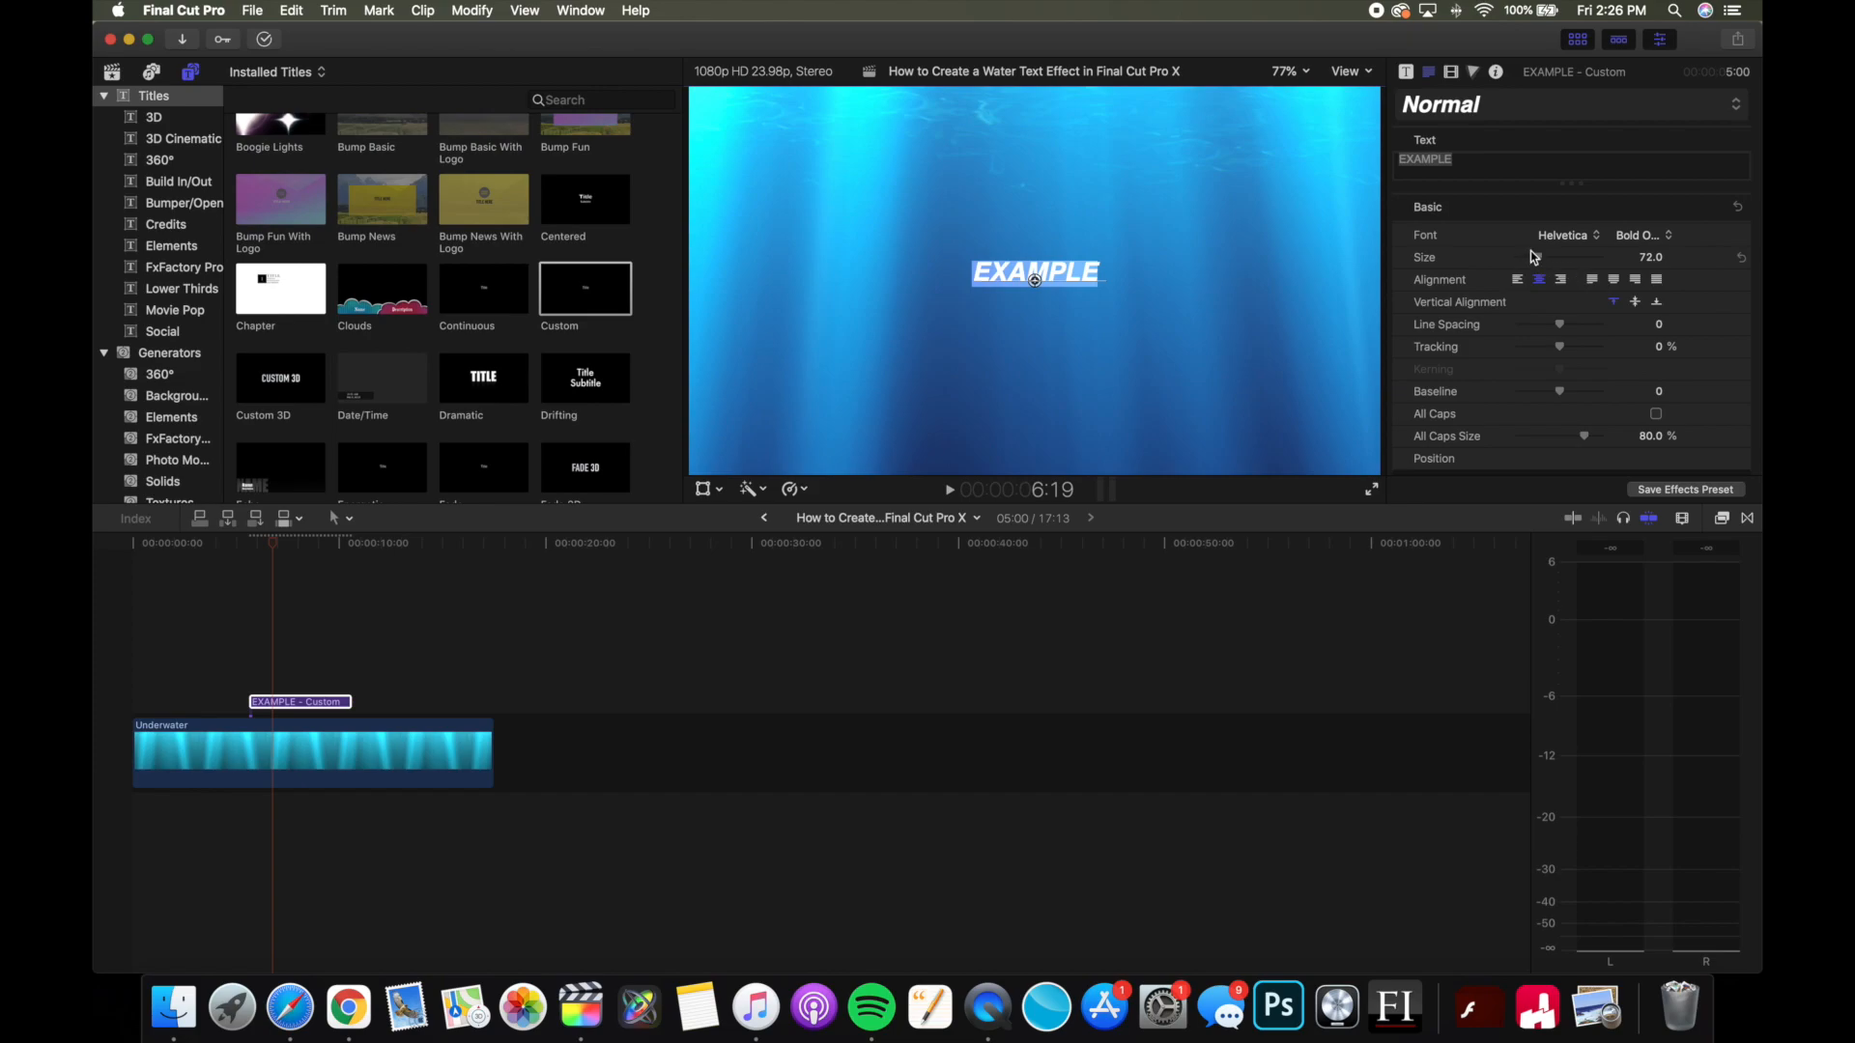
left_click_drag(1527, 257, 1598, 257)
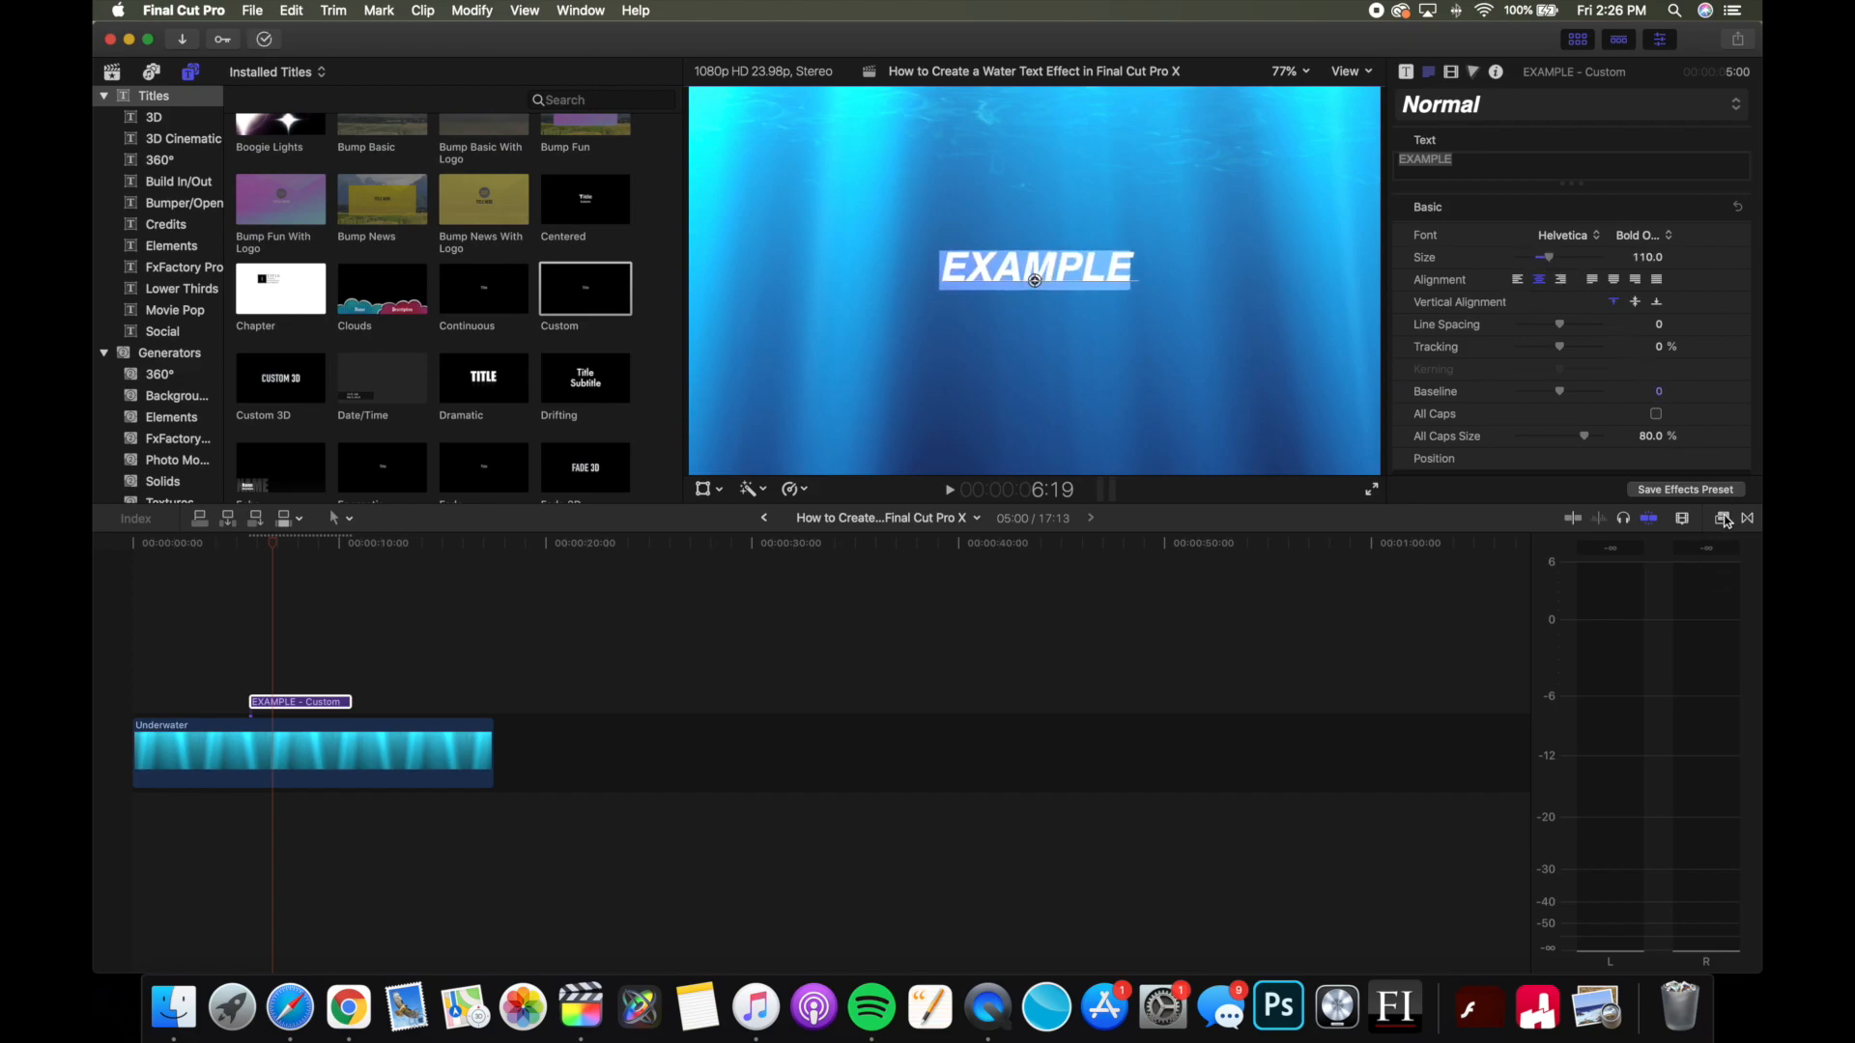
left_click(1722, 518)
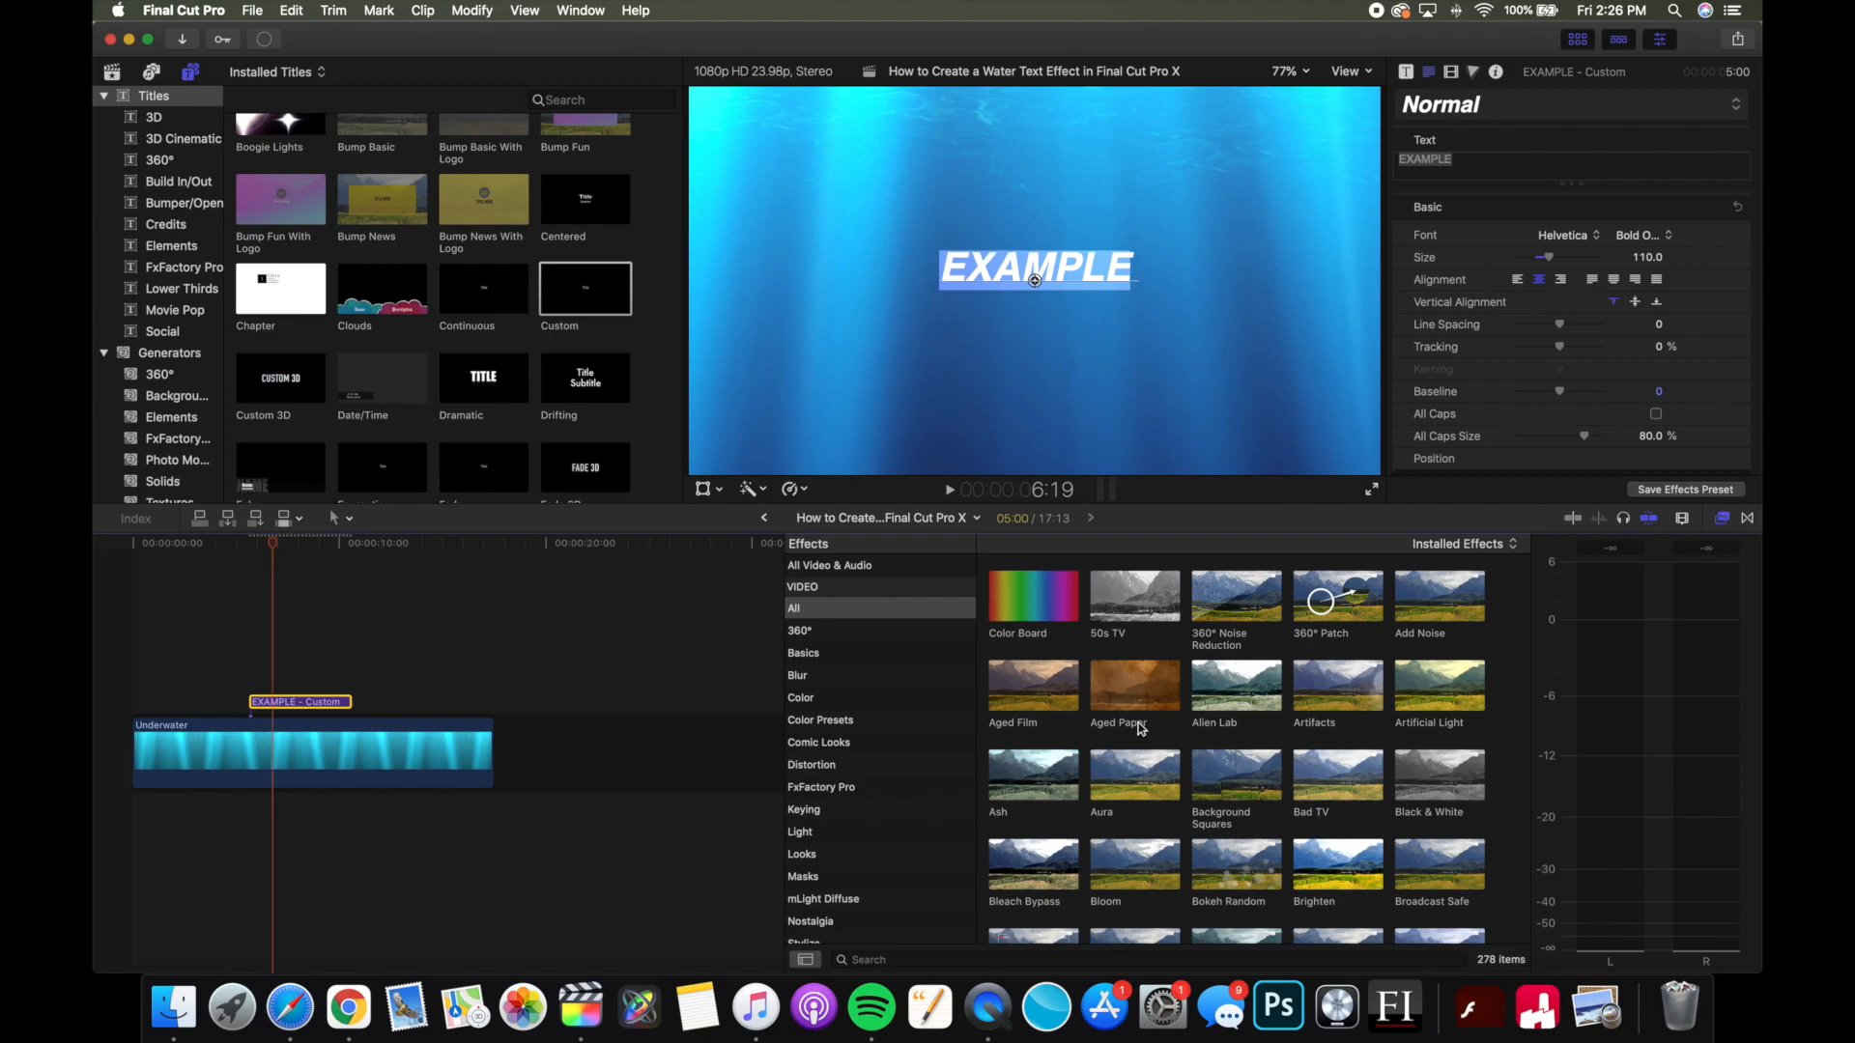
- Apply the Underwater distortion effect to the EXAMPLE title
left_click(812, 765)
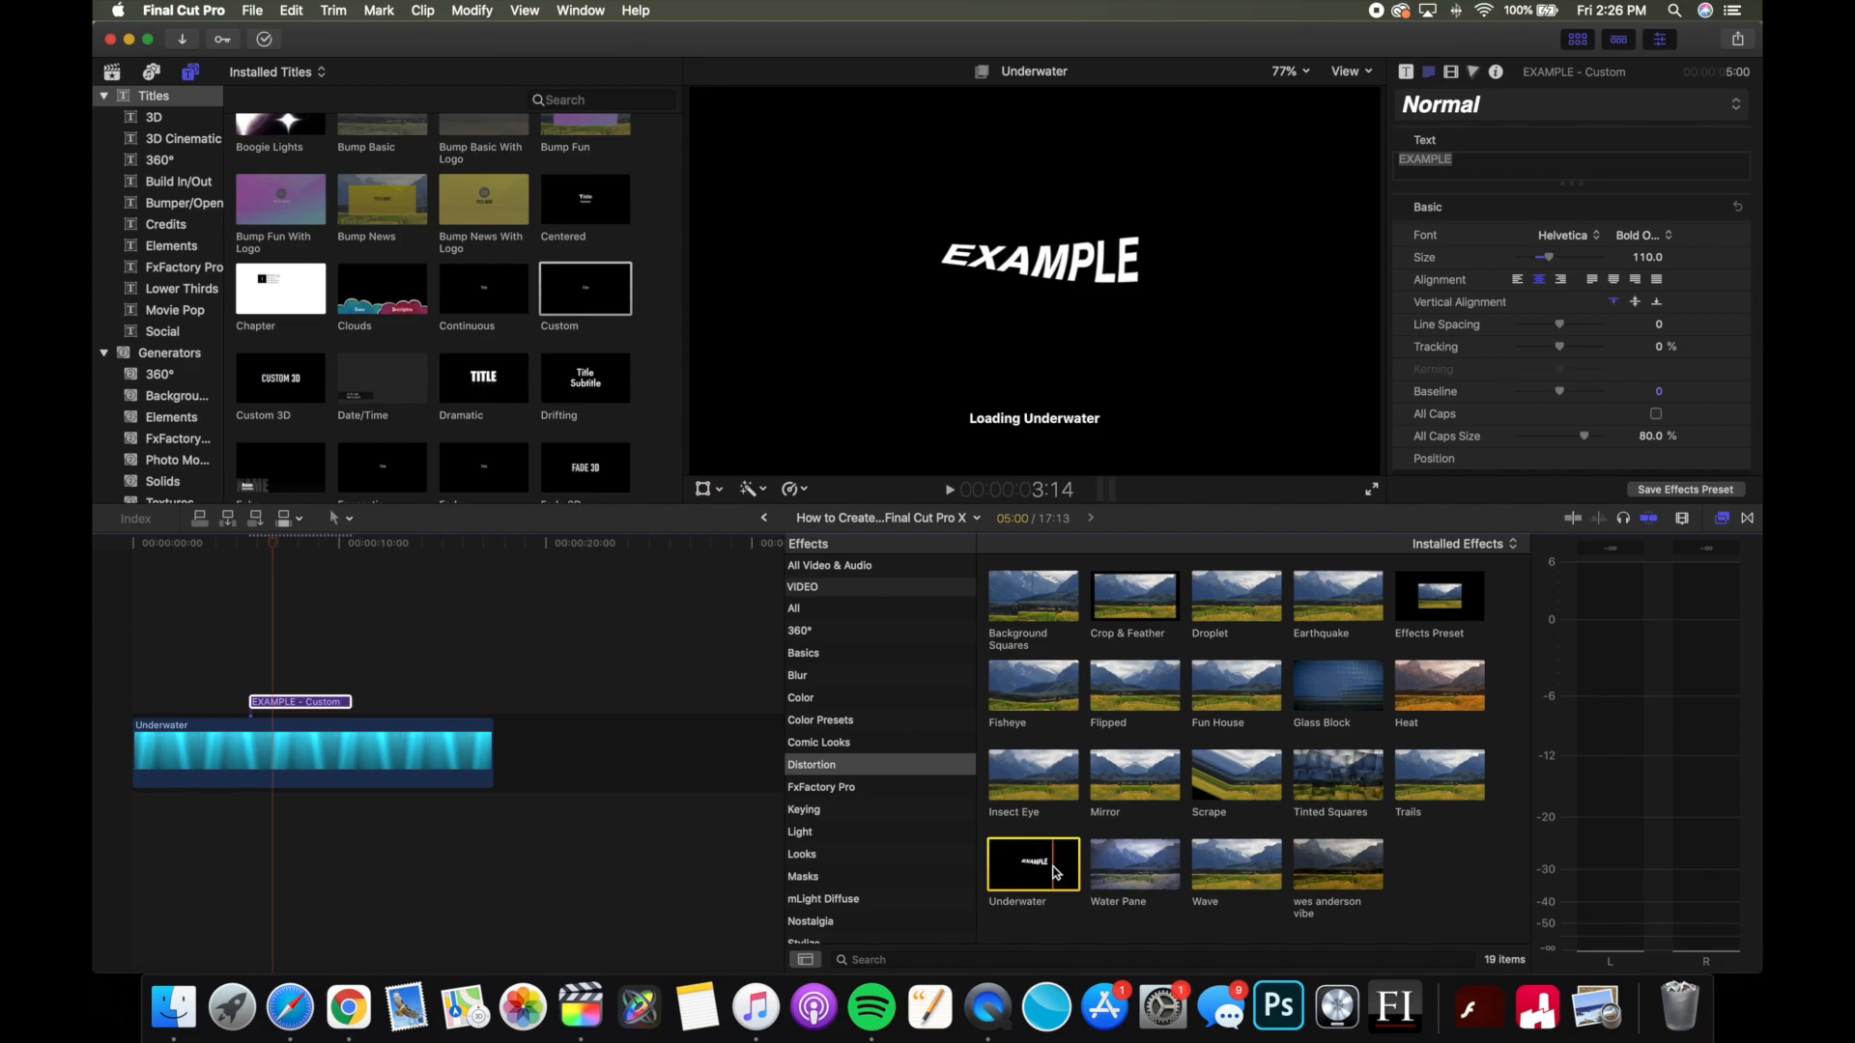
left_click(1034, 863)
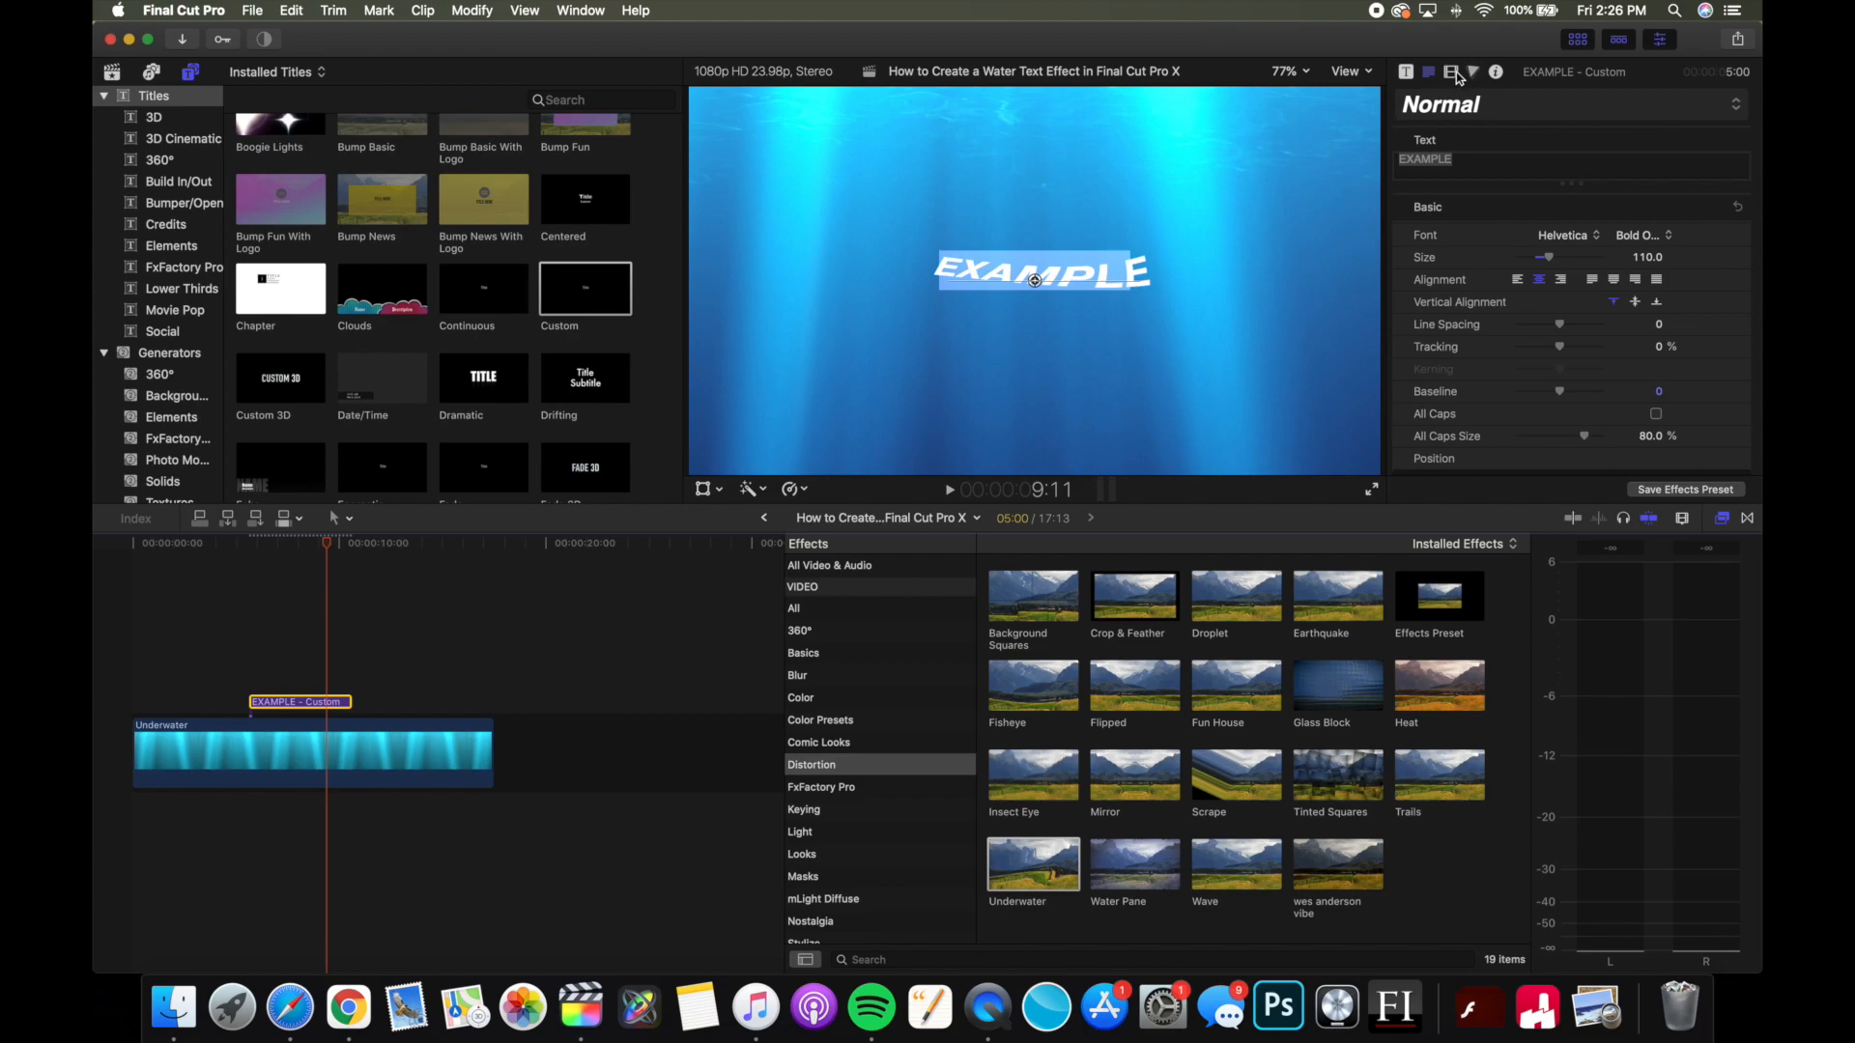
- Tune the title's Underwater effect to speed 17.17 and size 1.78
left_click(1453, 74)
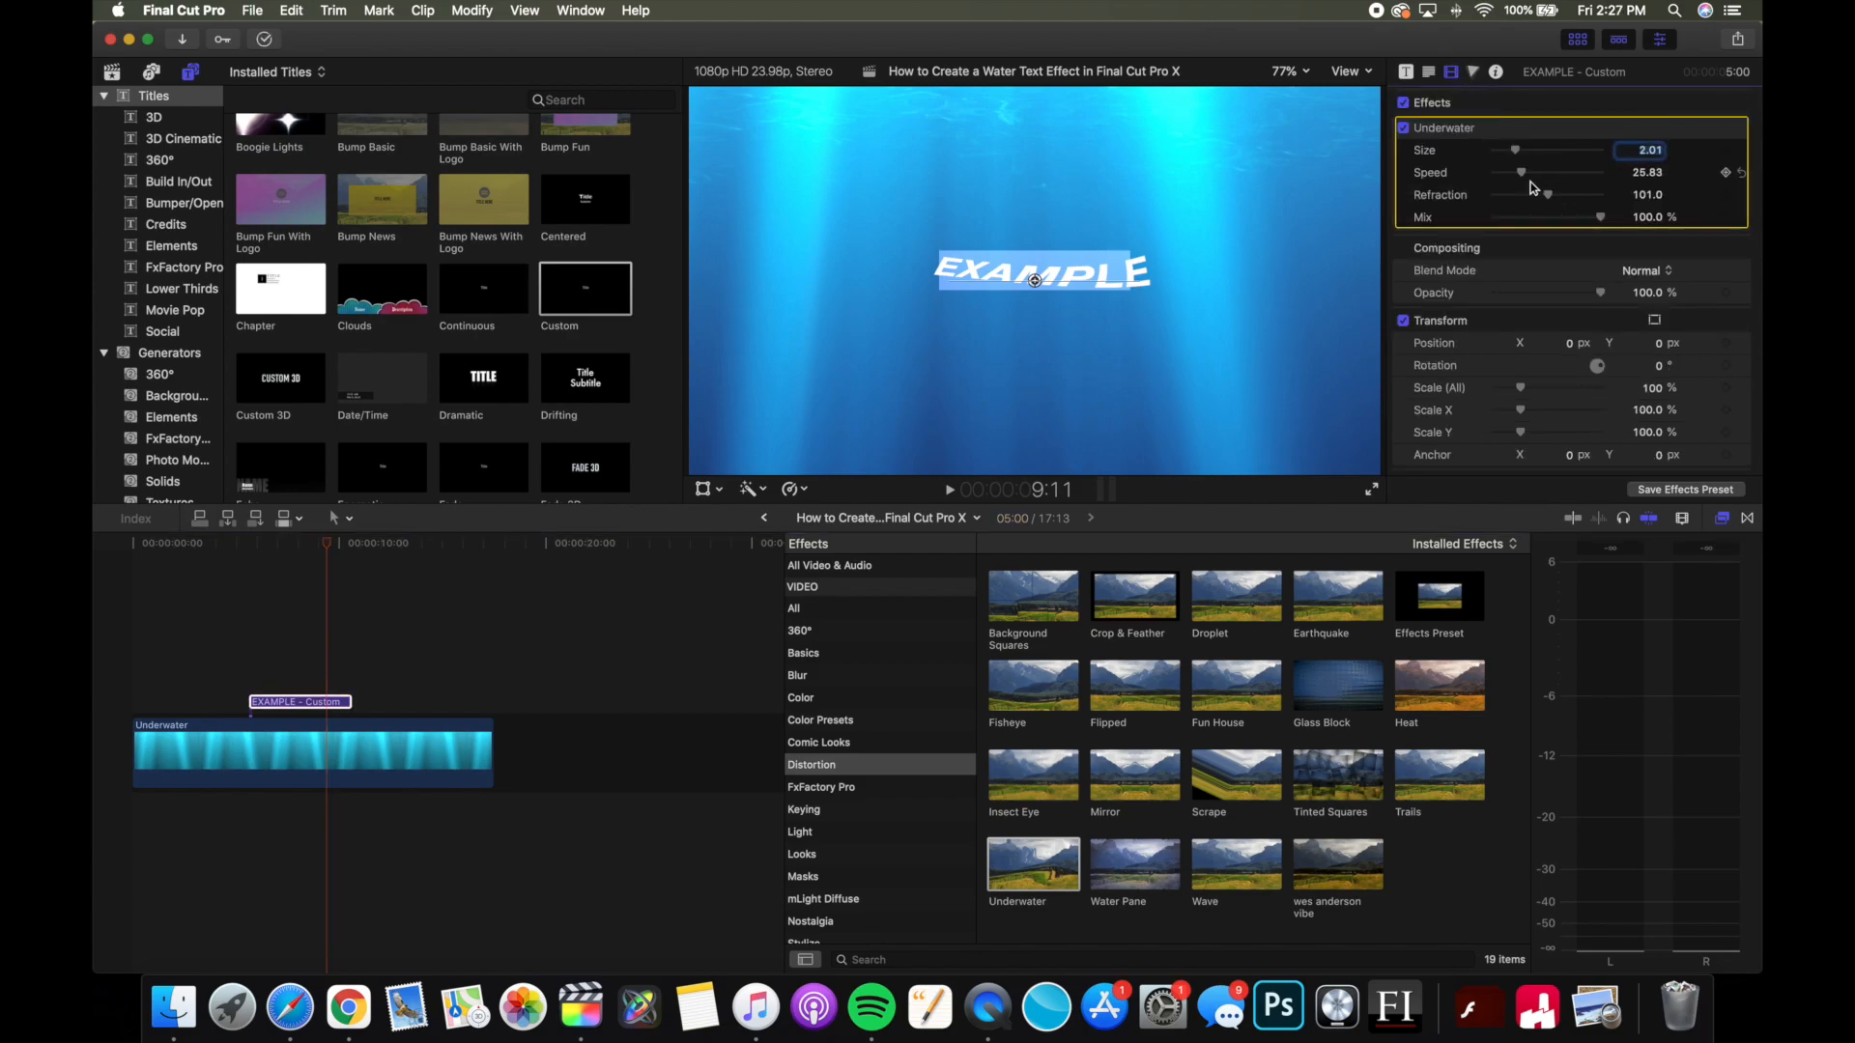
left_click_drag(1538, 172, 1521, 172)
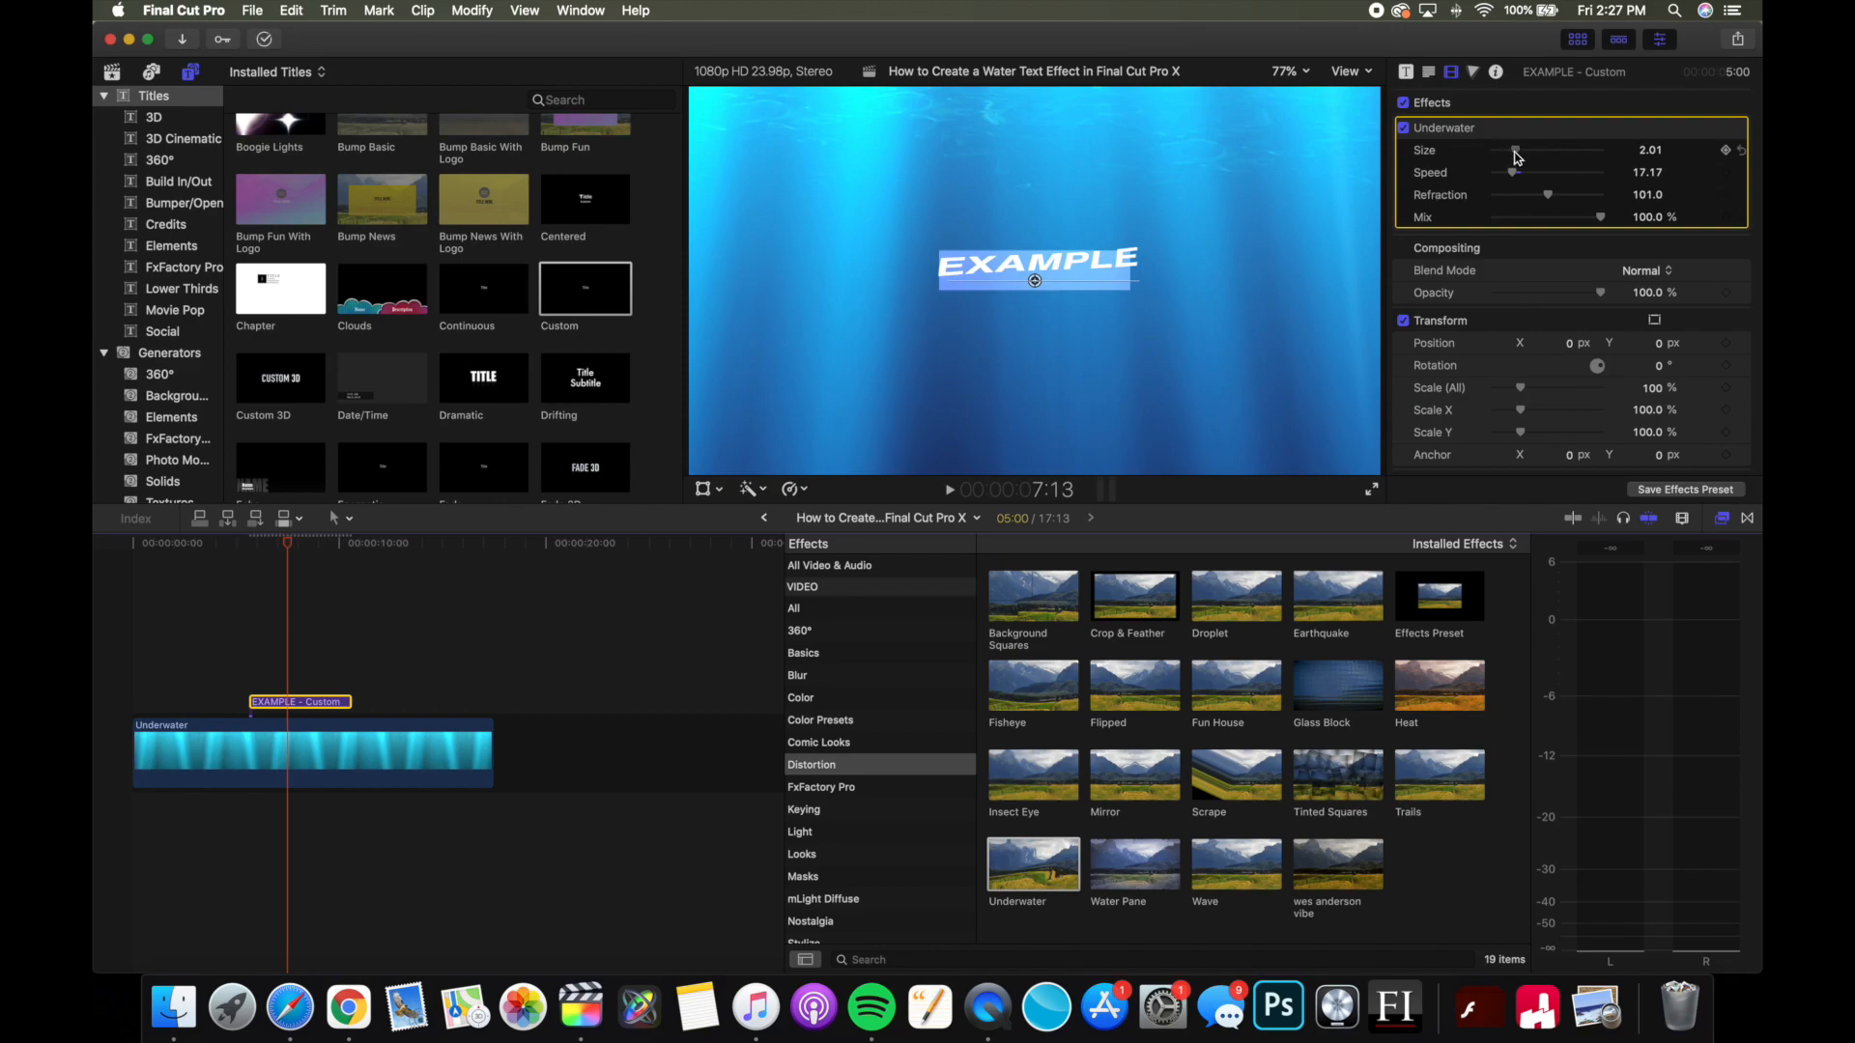
left_click_drag(1515, 150, 1500, 150)
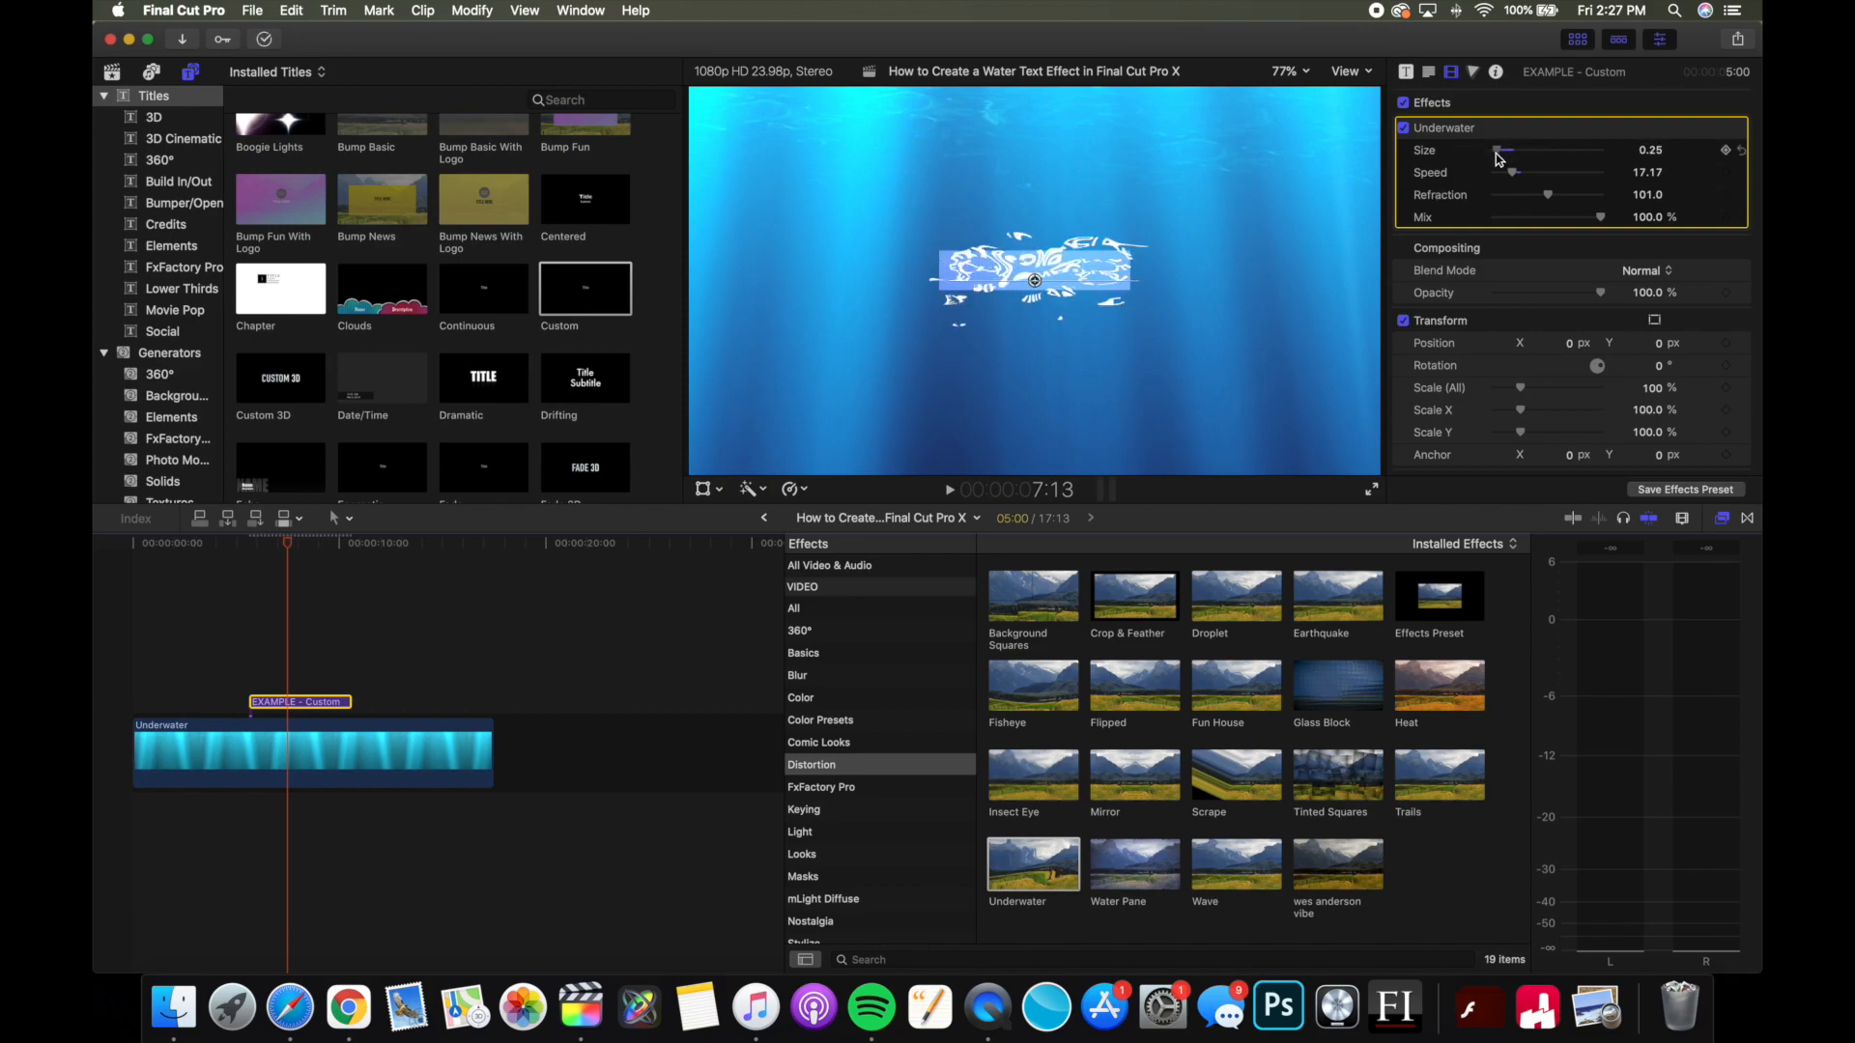
left_click_drag(1503, 151, 1550, 151)
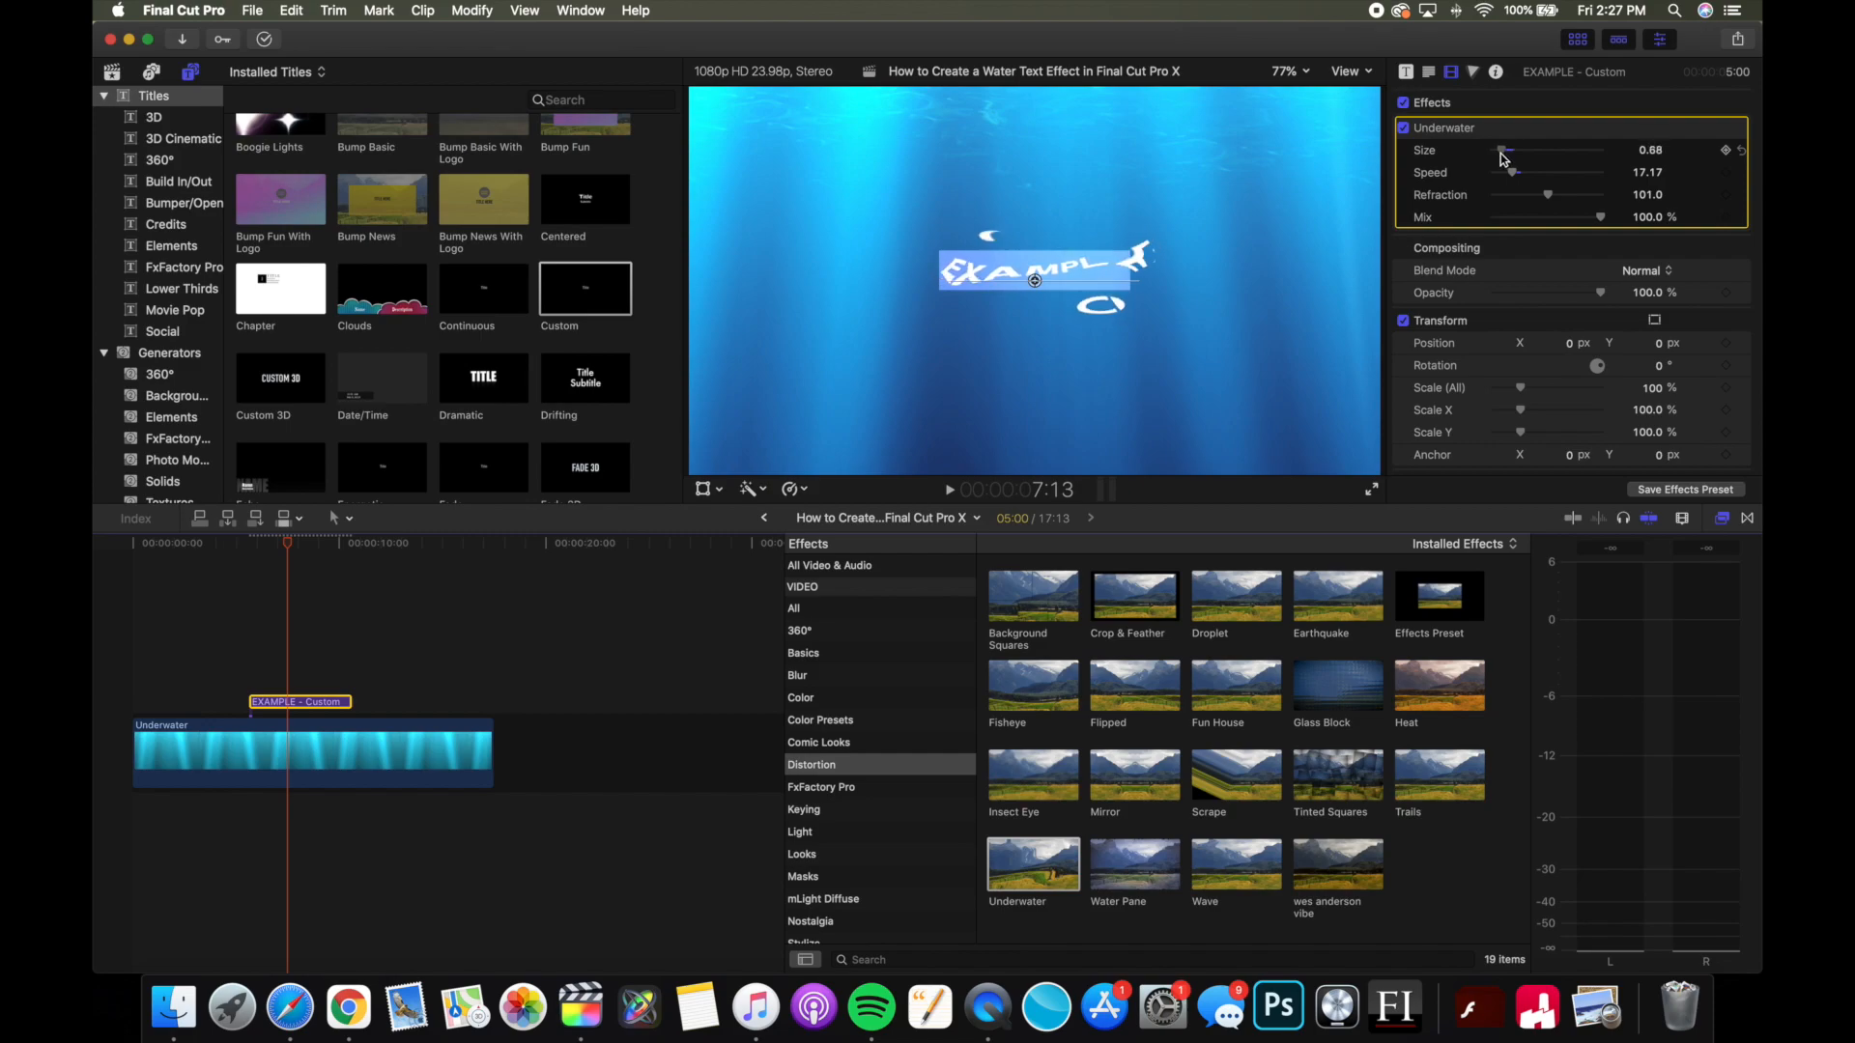
left_click_drag(1510, 150, 1505, 151)
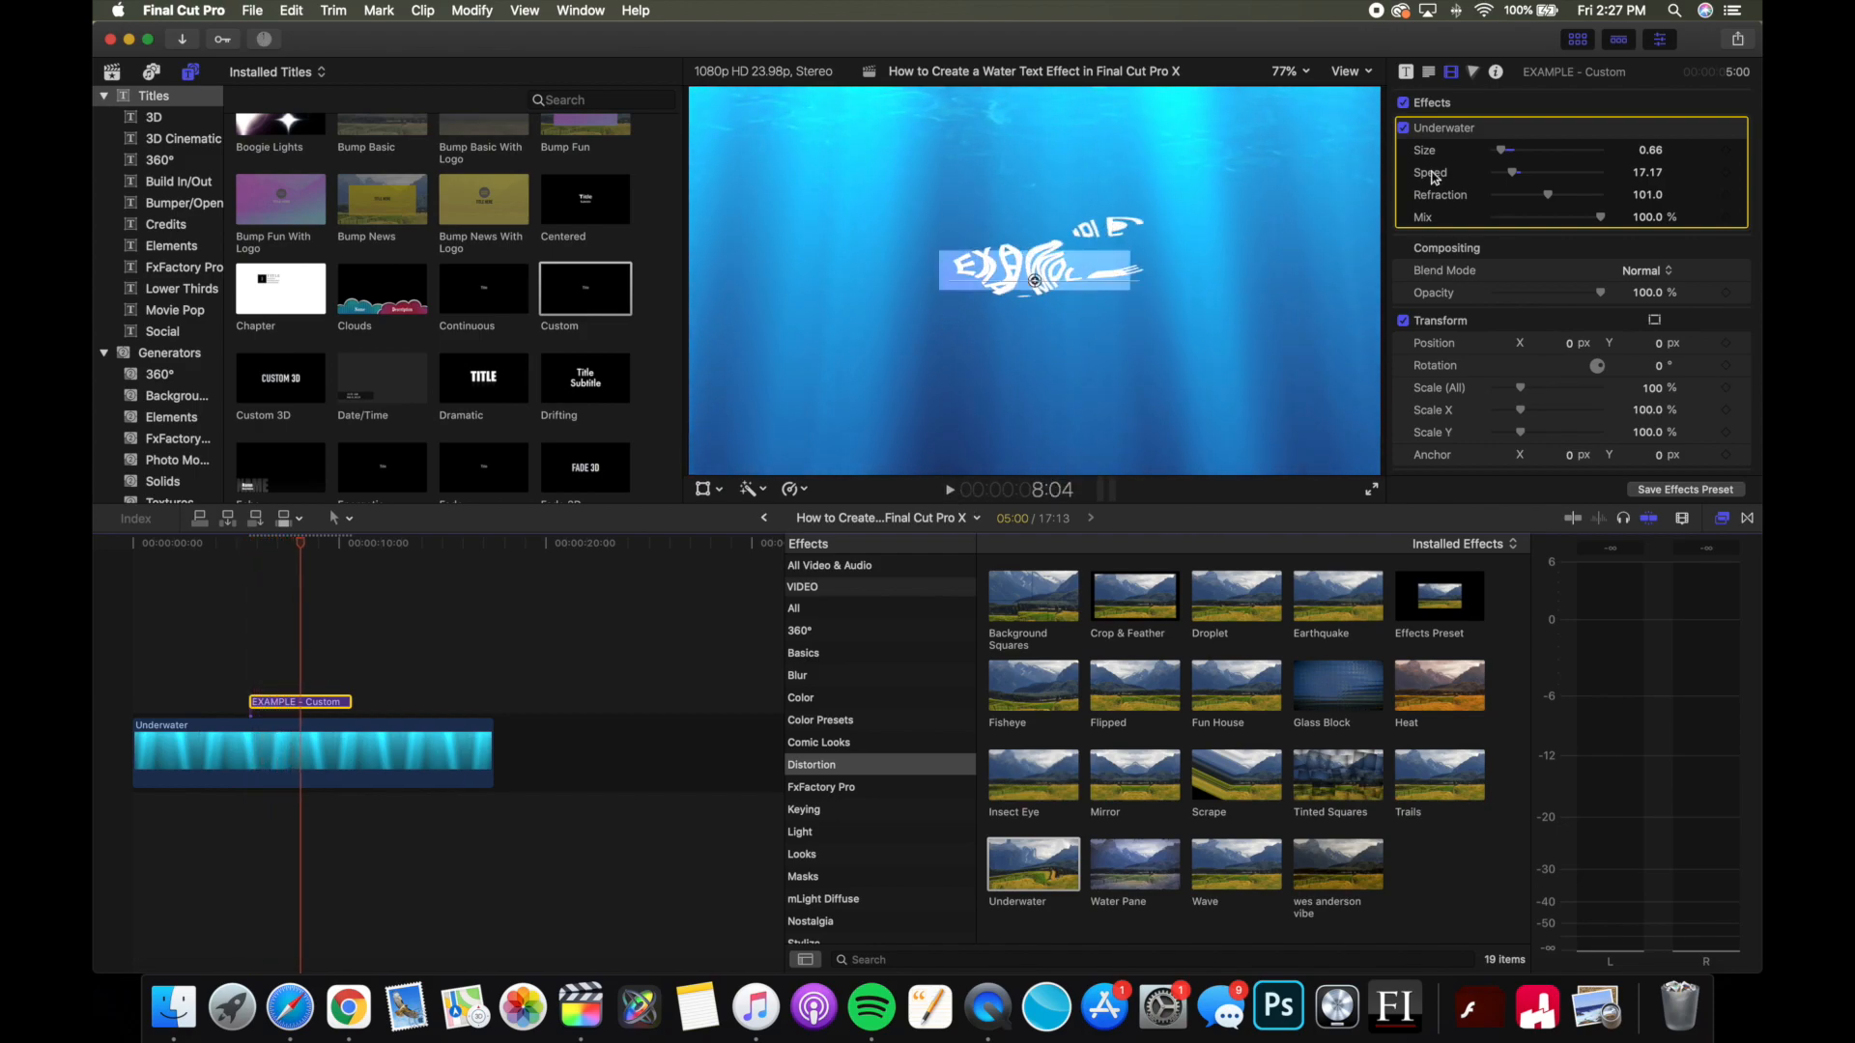
left_click_drag(1507, 151, 1510, 151)
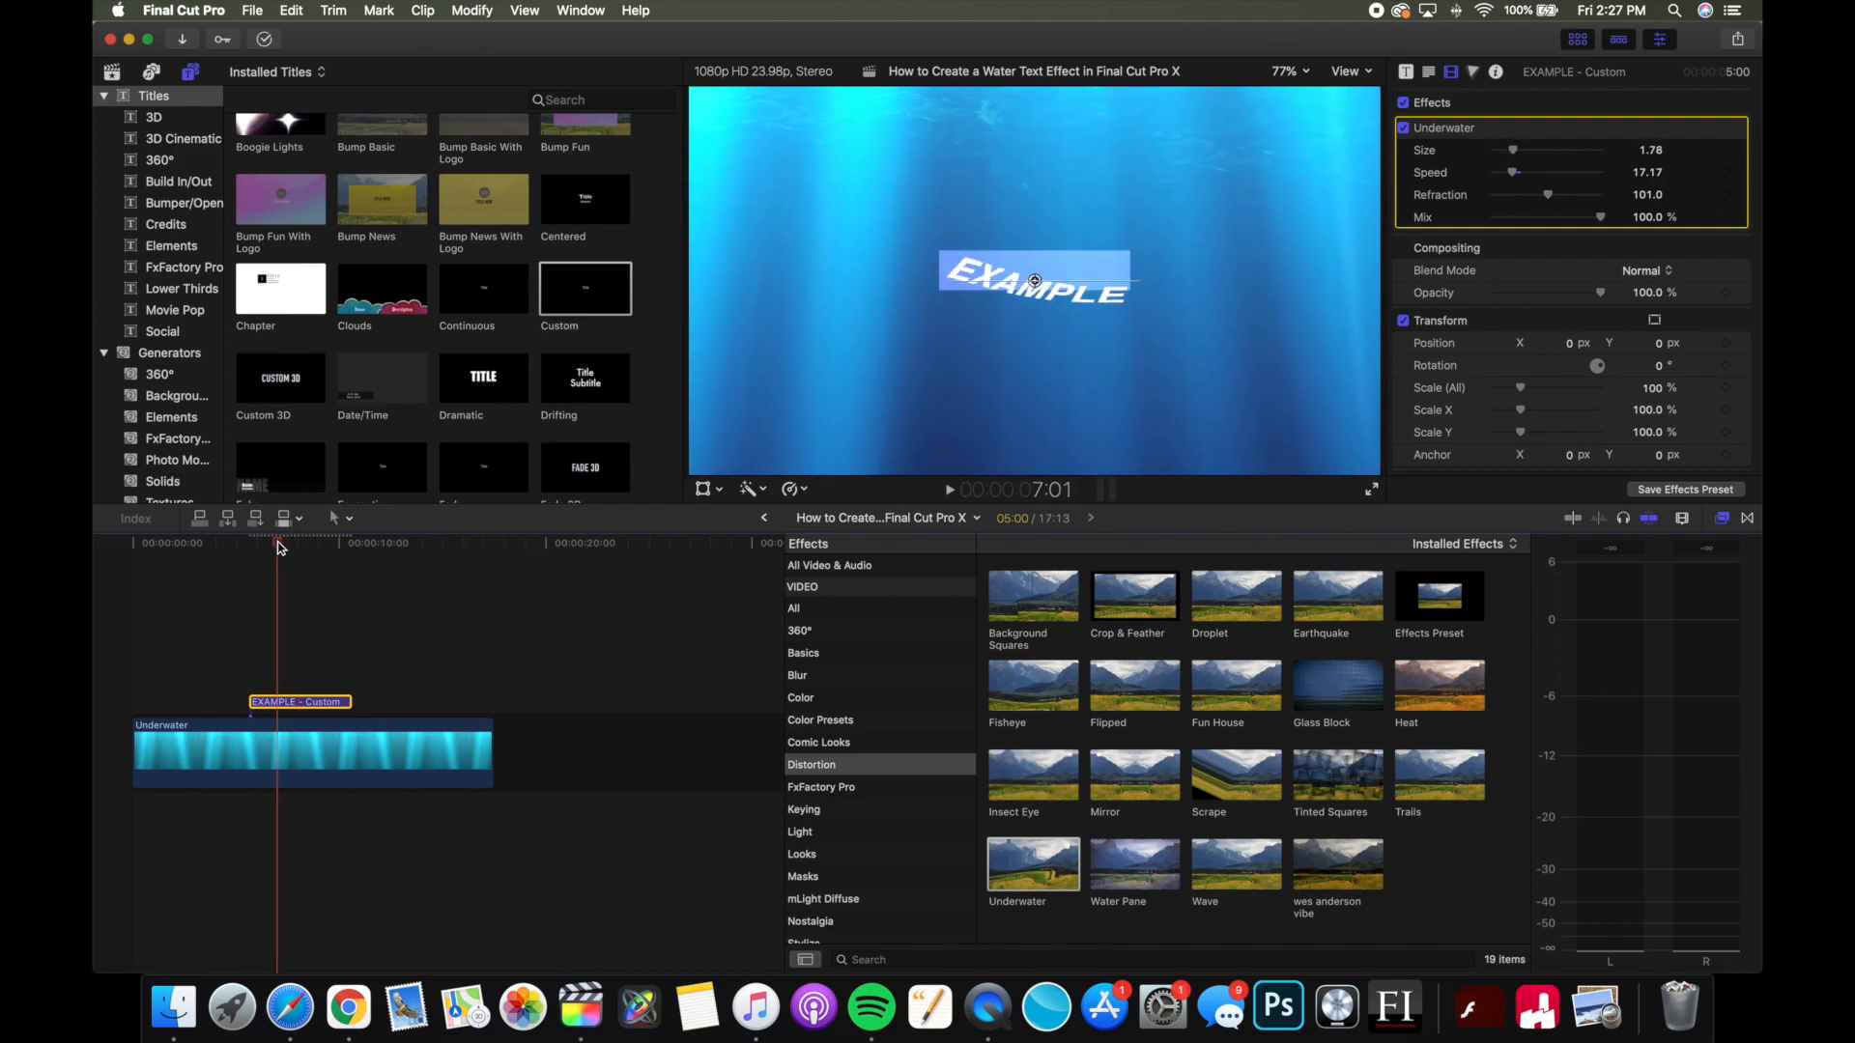
- Preview the rippling EXAMPLE title by scrubbing and playing back
left_click(951, 491)
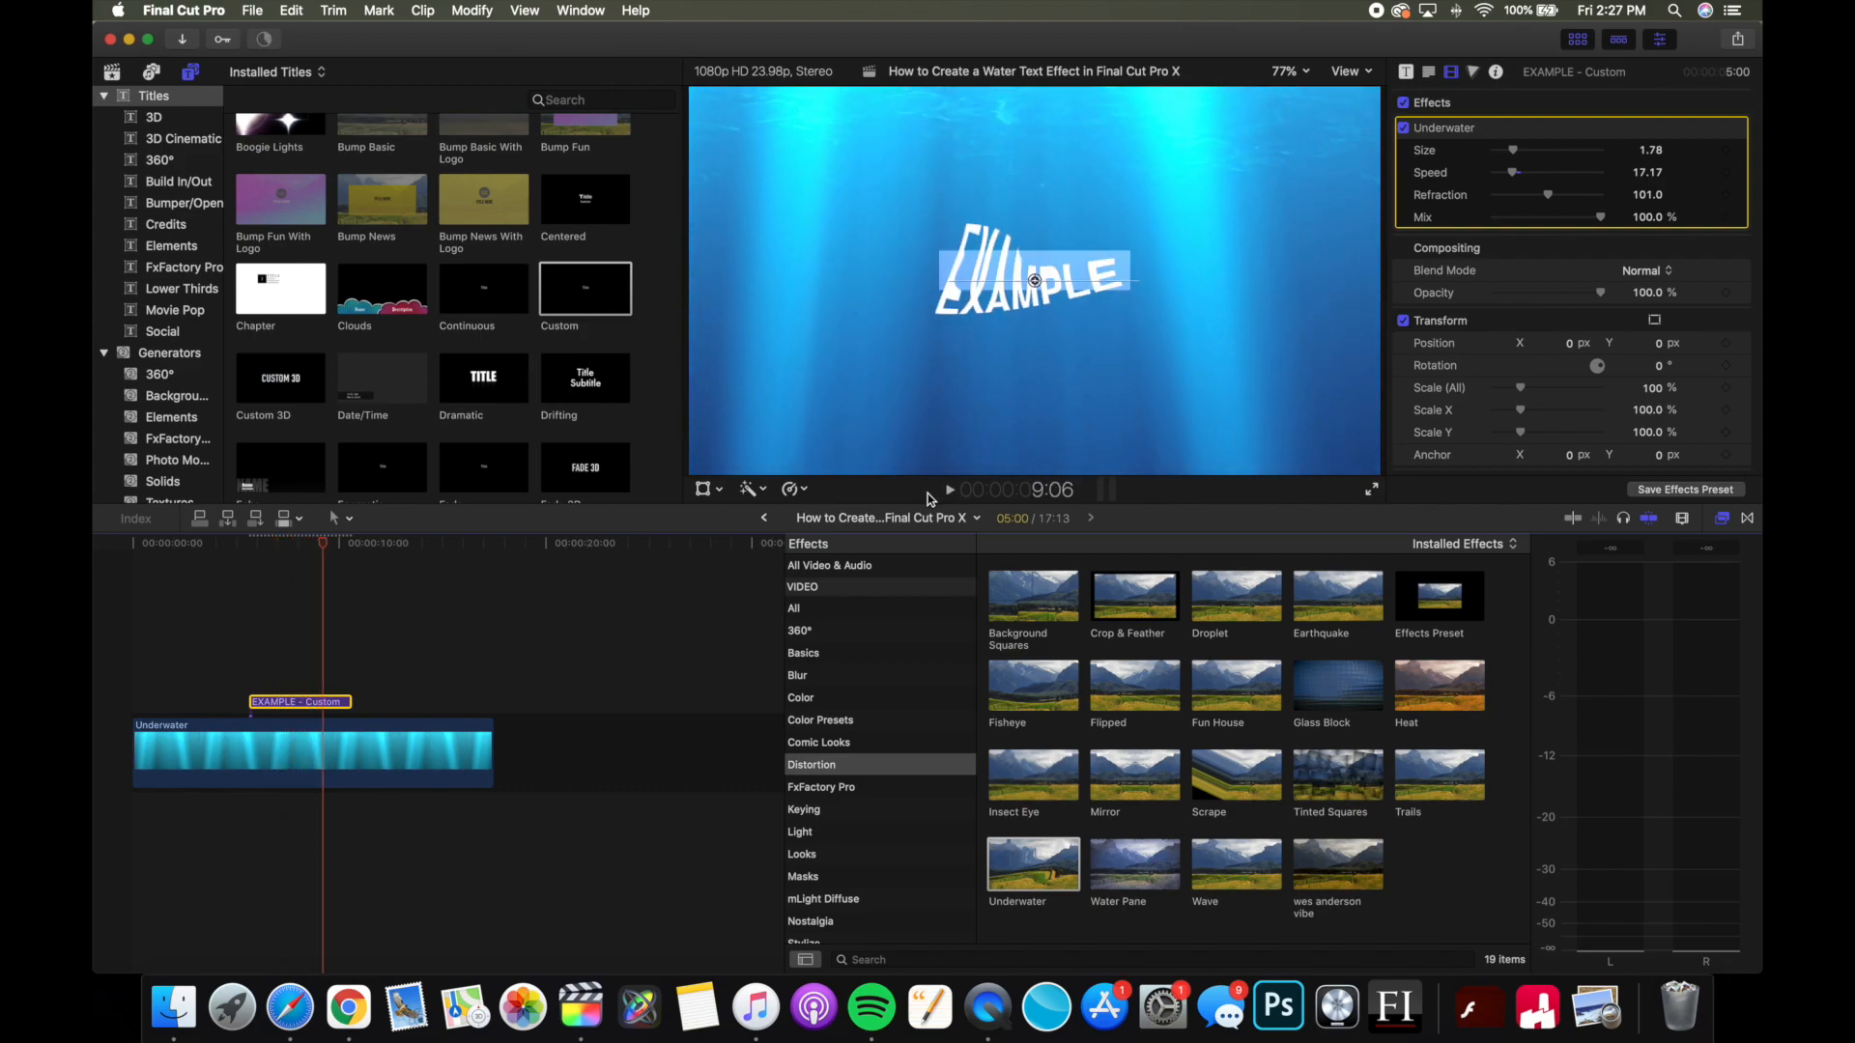
left_click(311, 543)
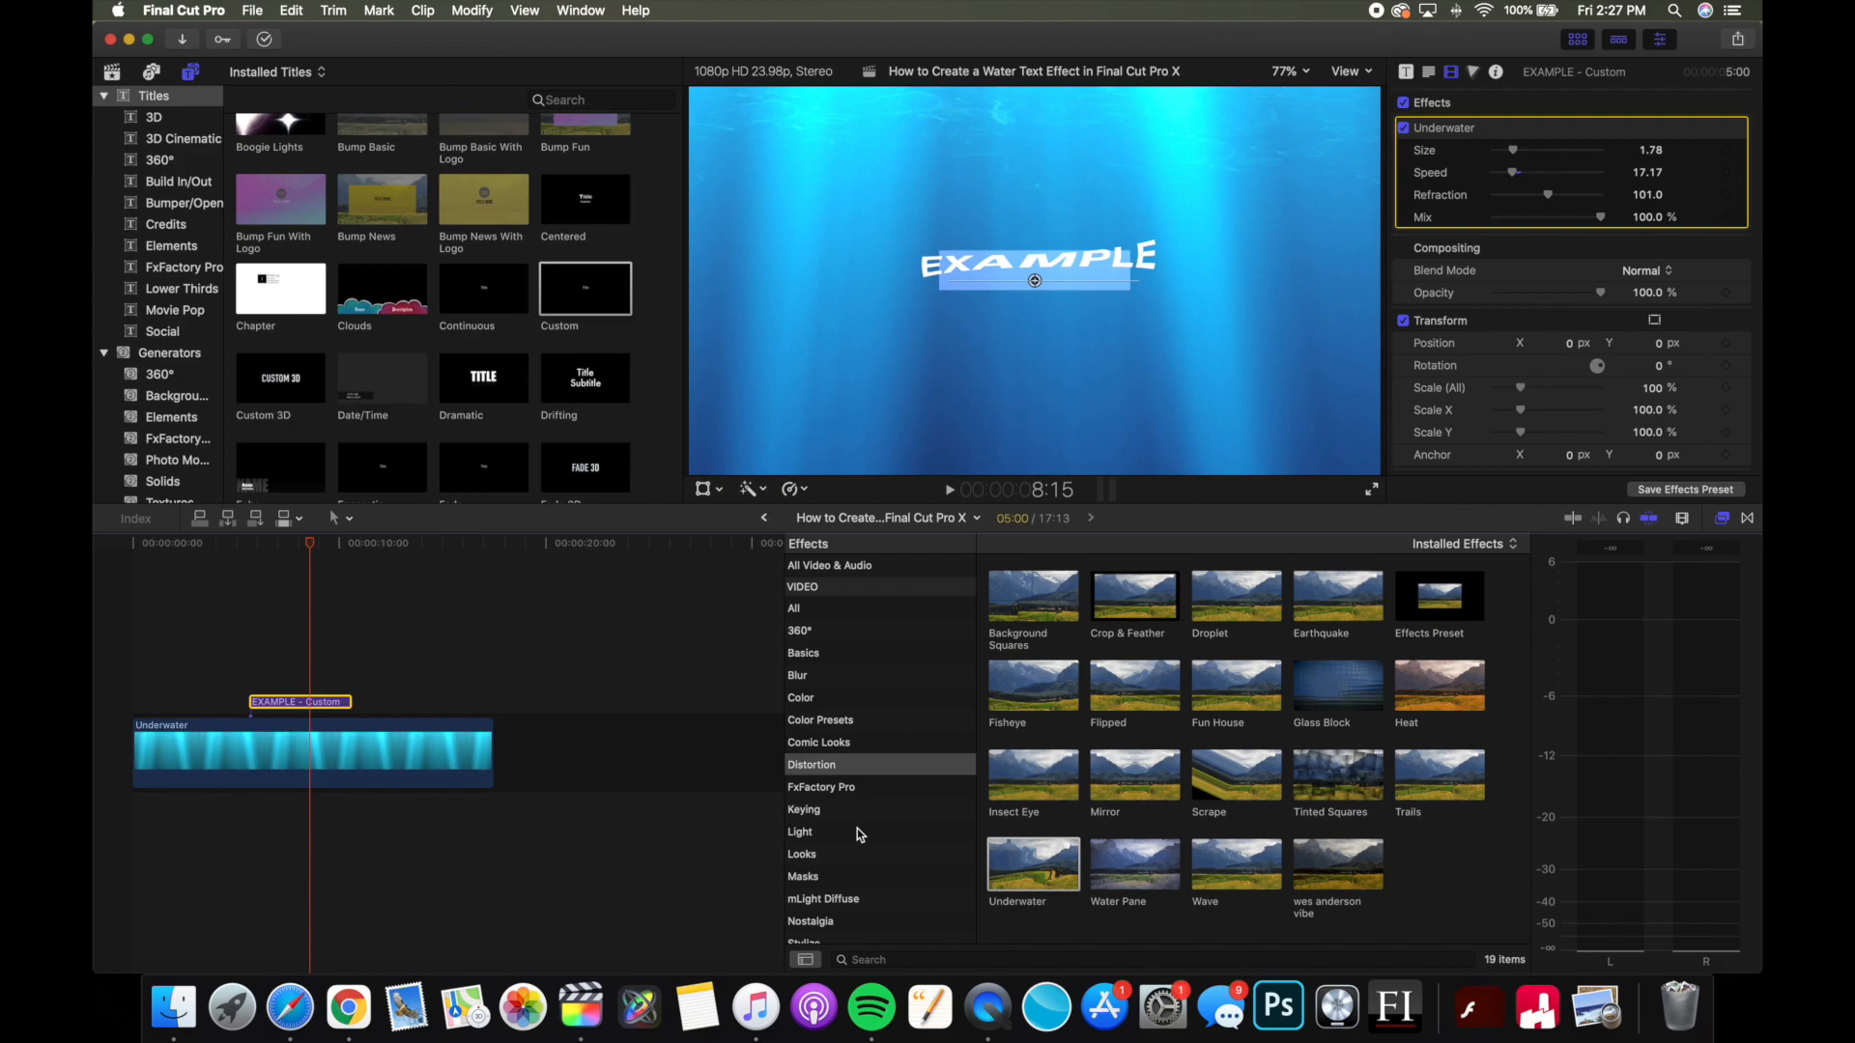
mouse_move(987, 666)
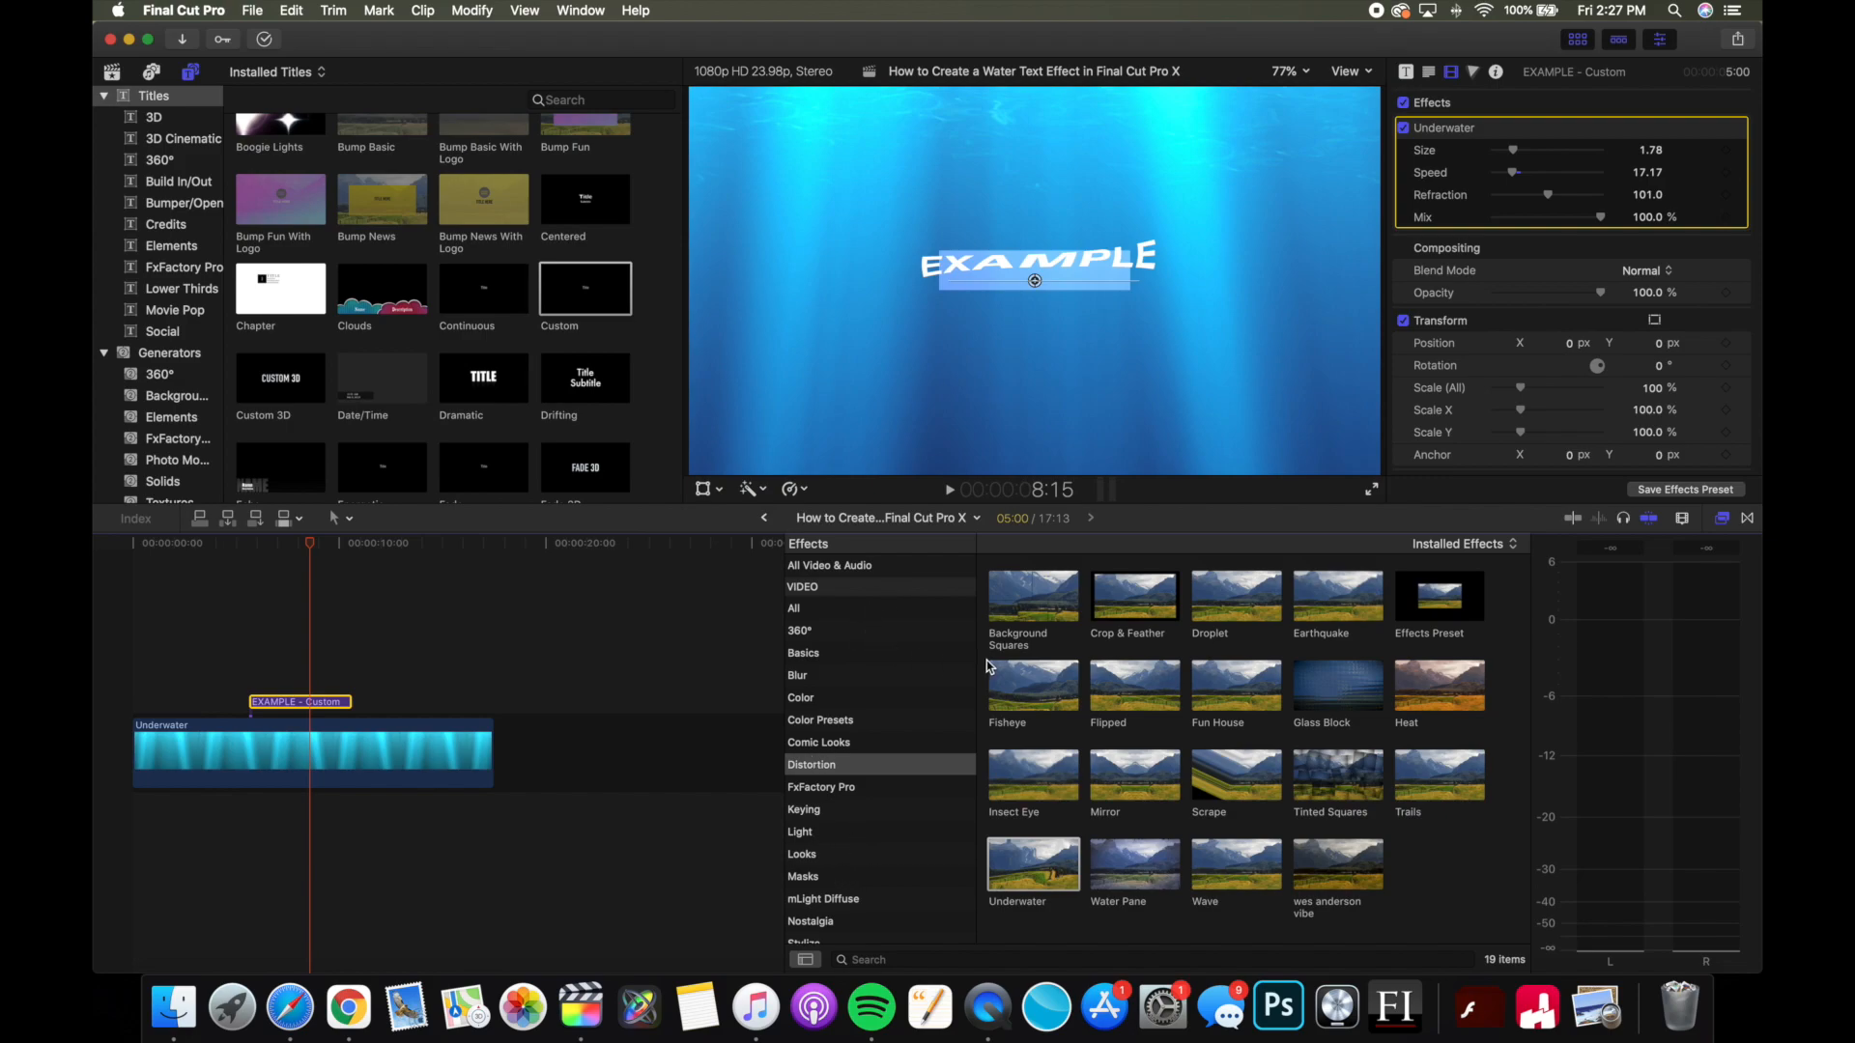
- Add a Cross Dissolve transition to the EXAMPLE title clip and inspect its end dissolve
left_click(1720, 518)
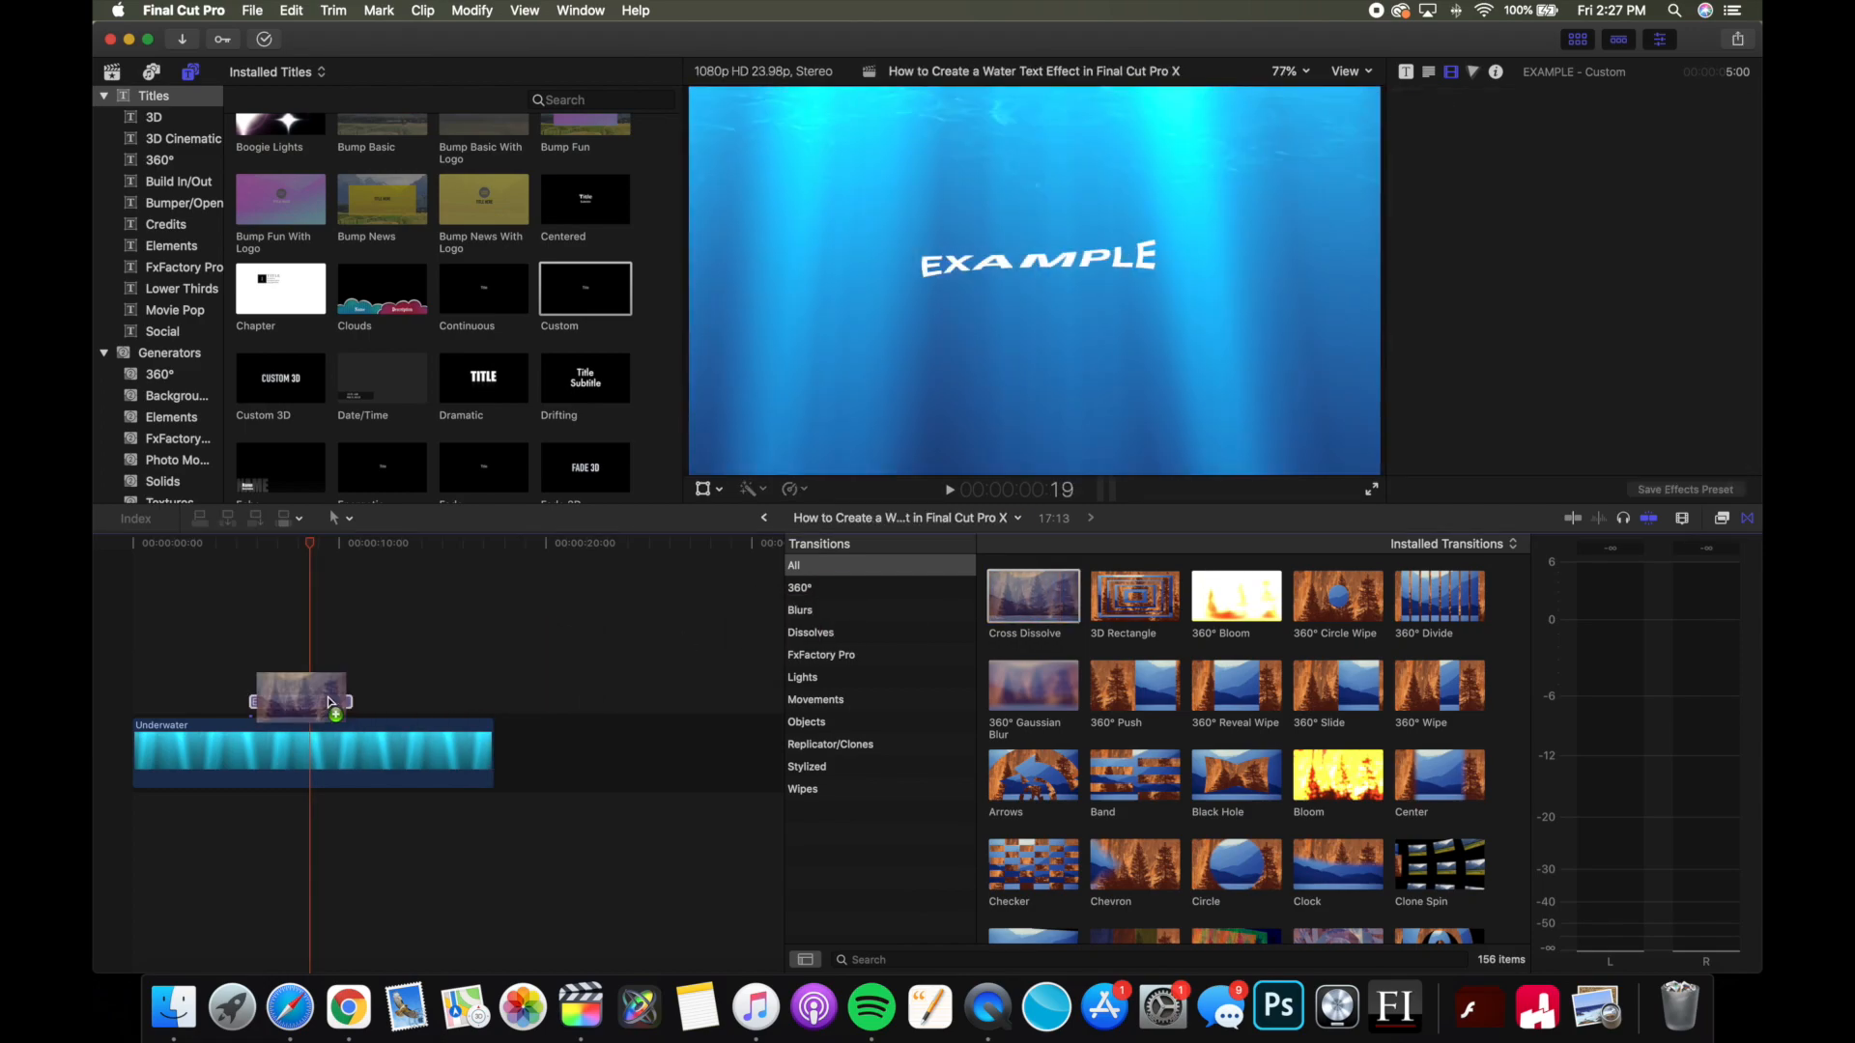
left_click(300, 696)
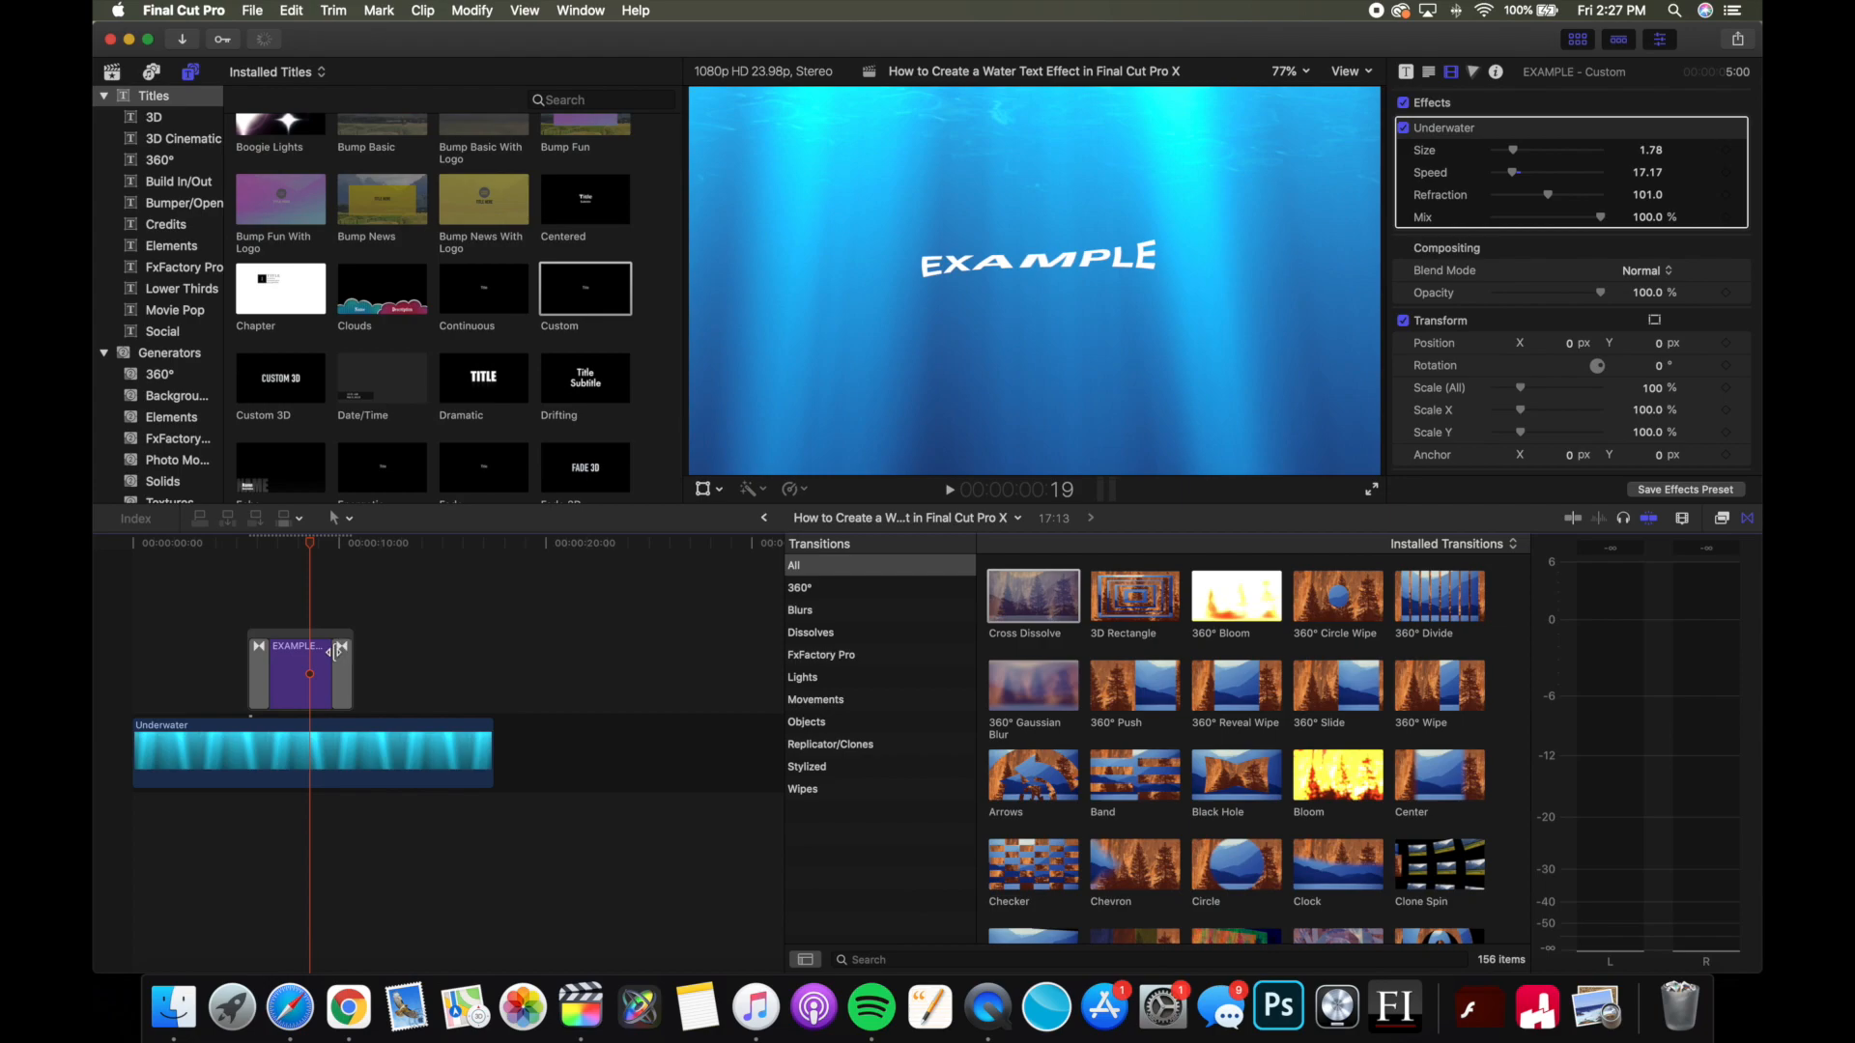
left_click(339, 670)
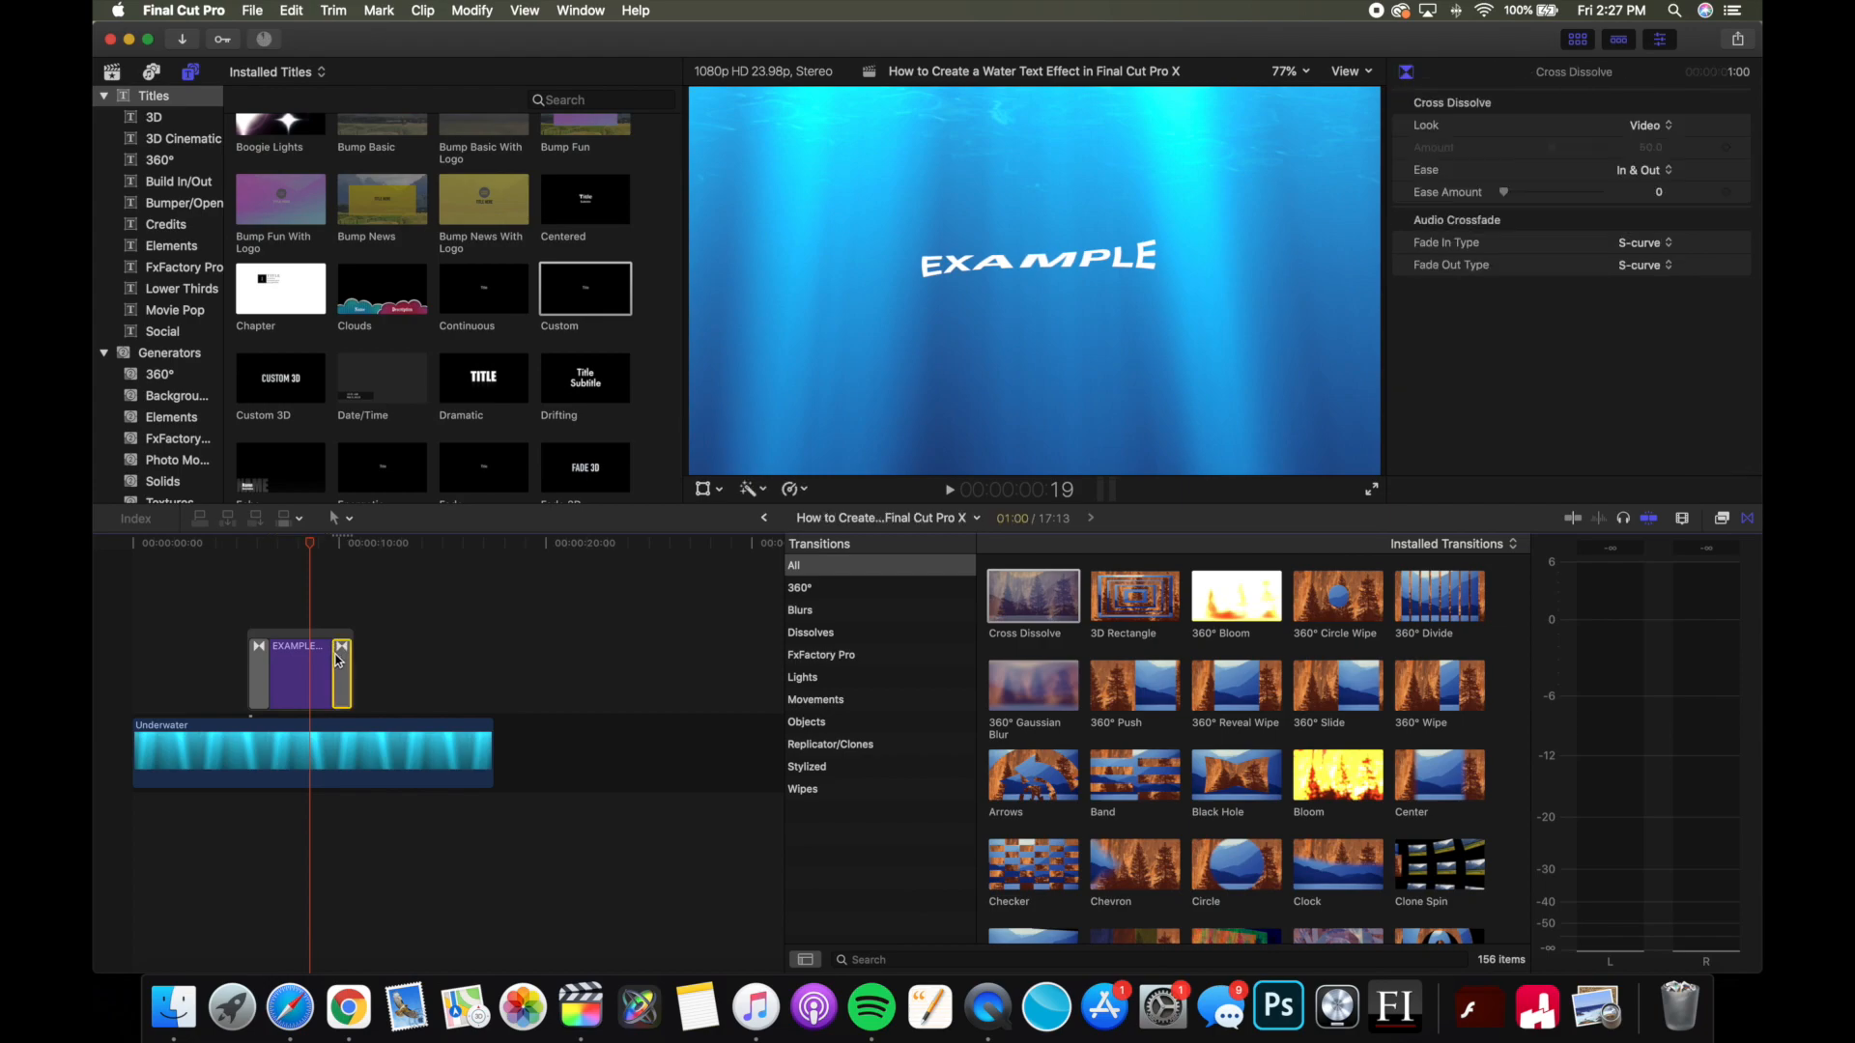